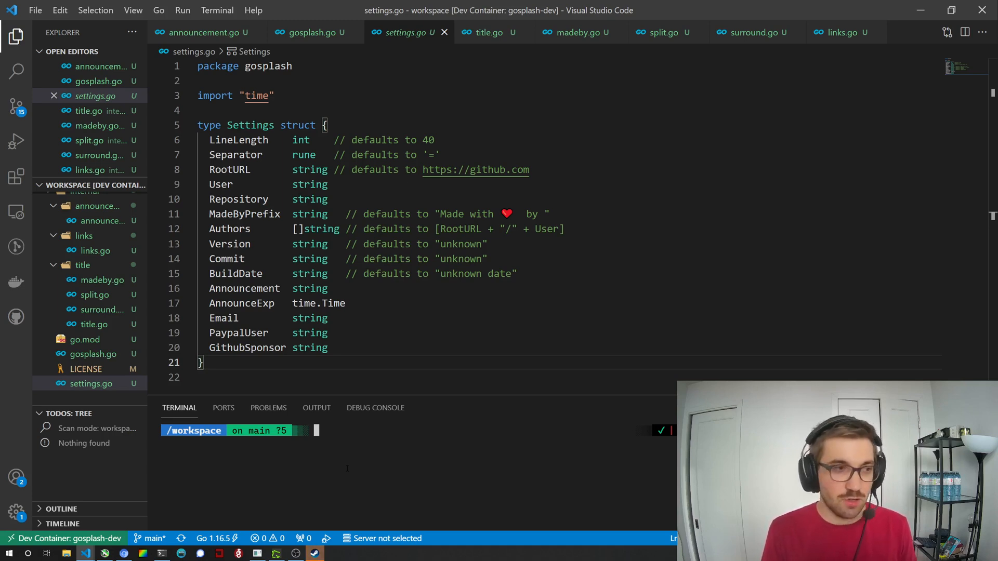
- Run the container with 'docker run -it --rm qmcgaw/dns:v2.0.0-beta'
{"action": "type", "text": "docker run -"}
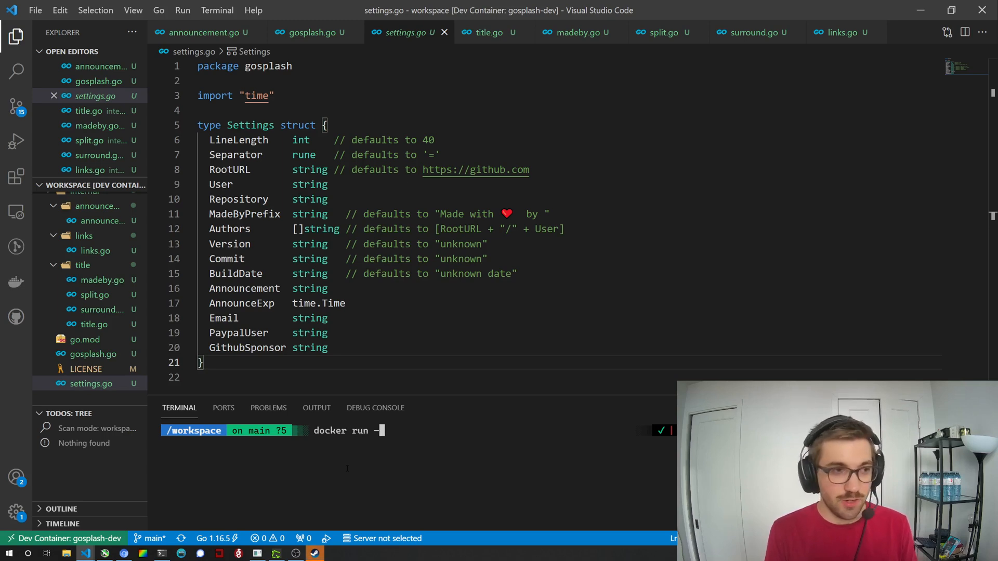
{"action": "type", "text": "it --r"}
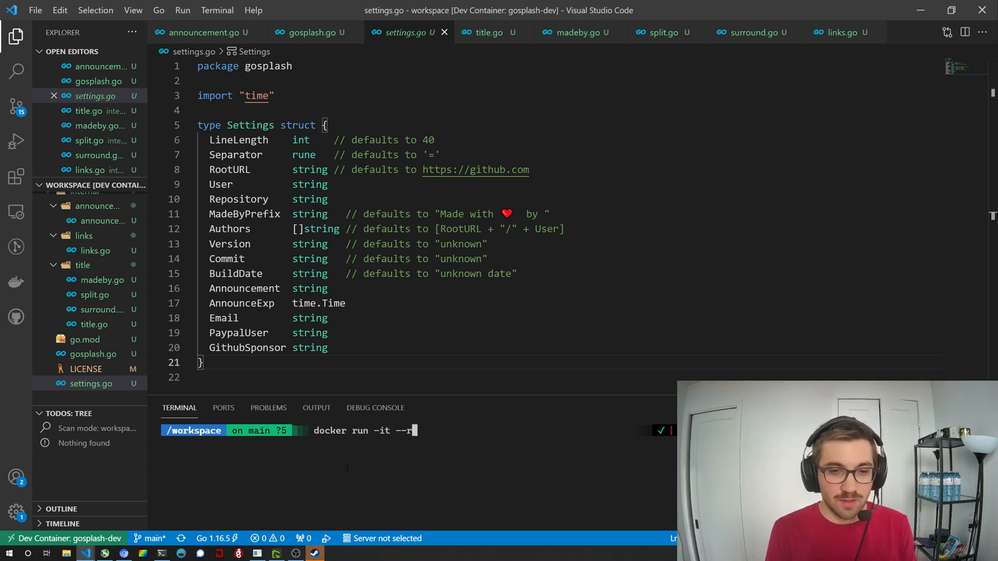
{"action": "type", "text": "rm qmcgaw/dn"}
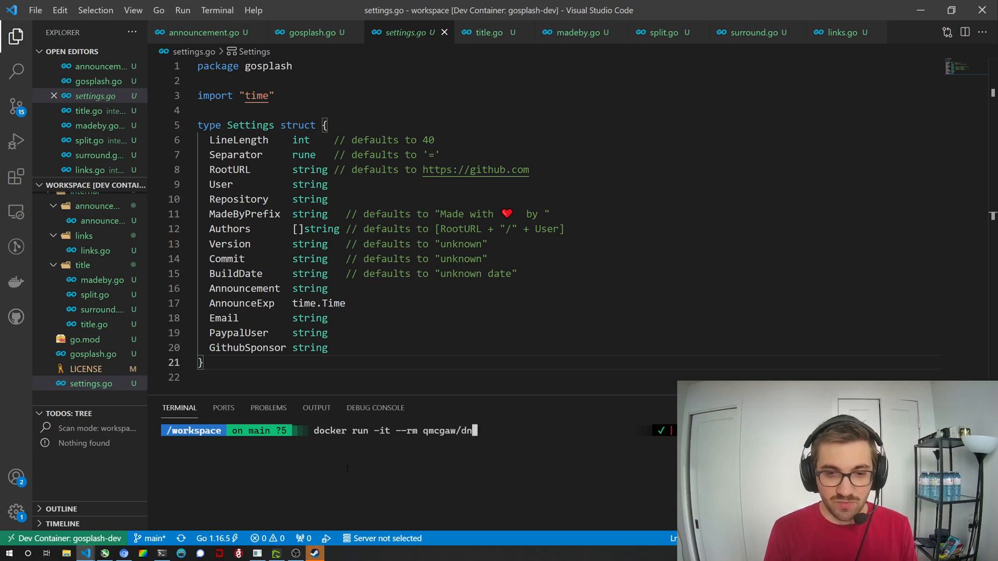
{"action": "type", "text": "s:v2"}
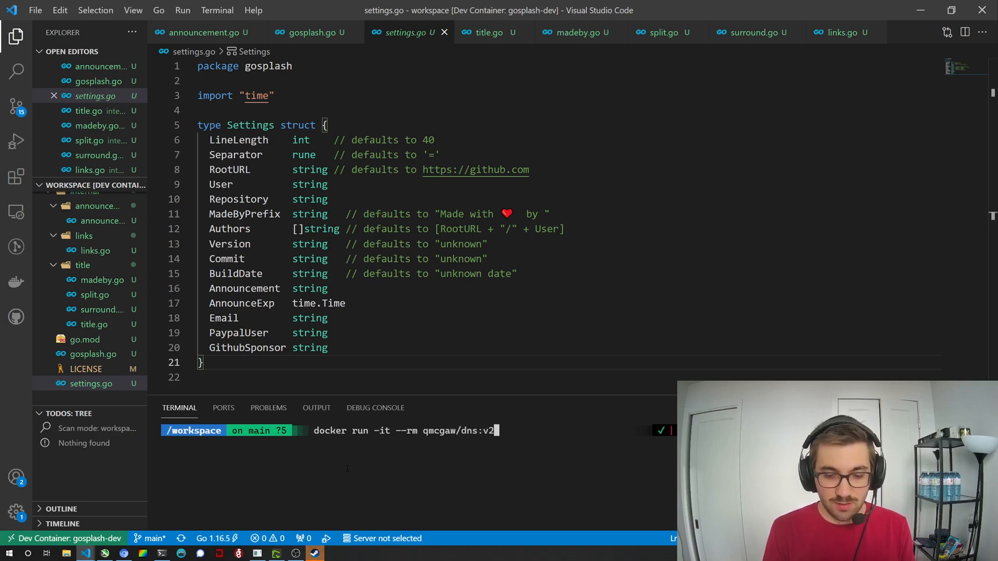
{"action": "type", "text": ".0.0-beta"}
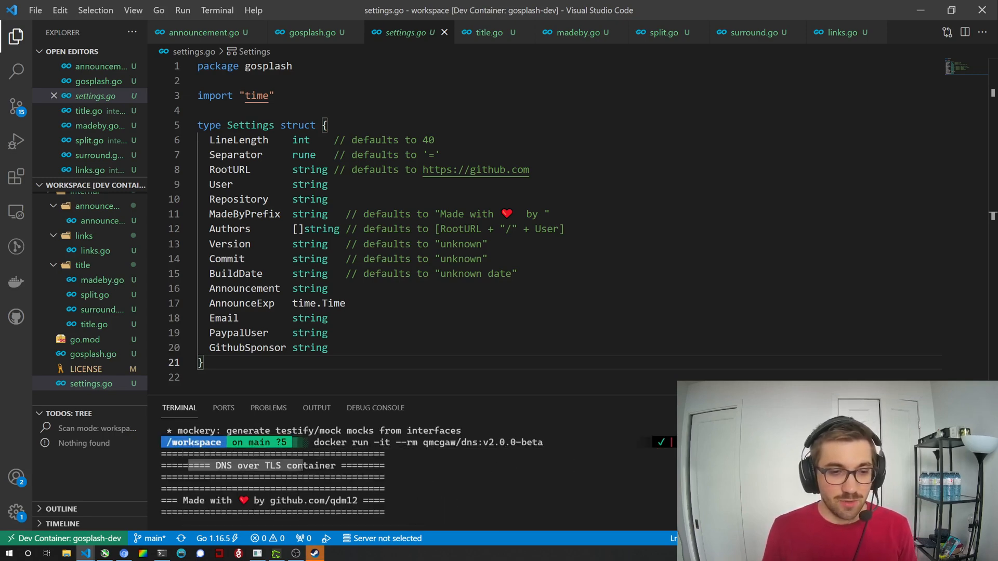
{"action": "scroll", "scroll_direction": "down", "scroll_amount": 3}
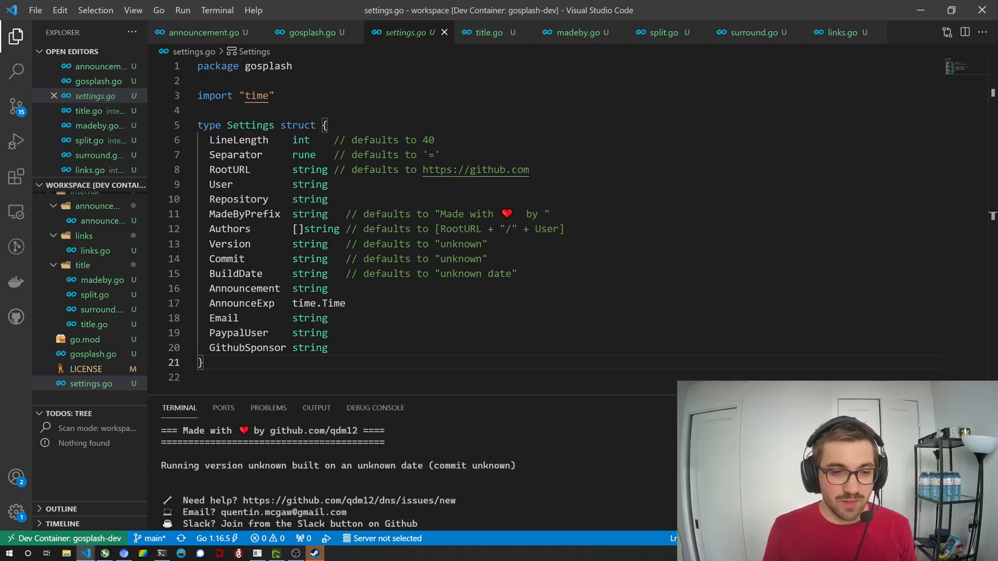
{"action": "scroll", "scroll_direction": "down", "scroll_amount": 3}
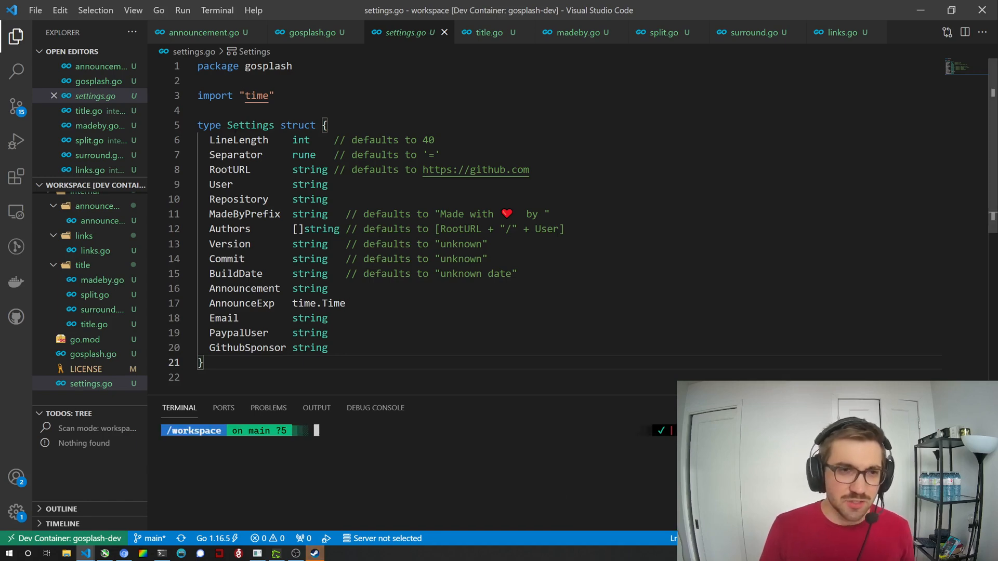
- Confirm GitHub Copilot is enabled by searching the Extensions list for 'copilot'
{"action": "double_click", "coordinate": [250, 125]}
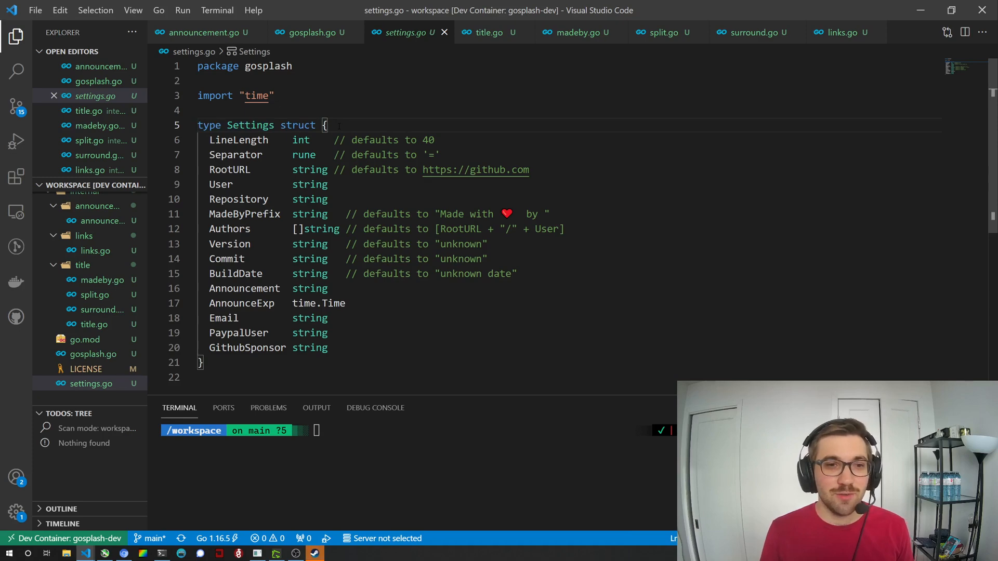
{"action": "left_click", "coordinate": [16, 177]}
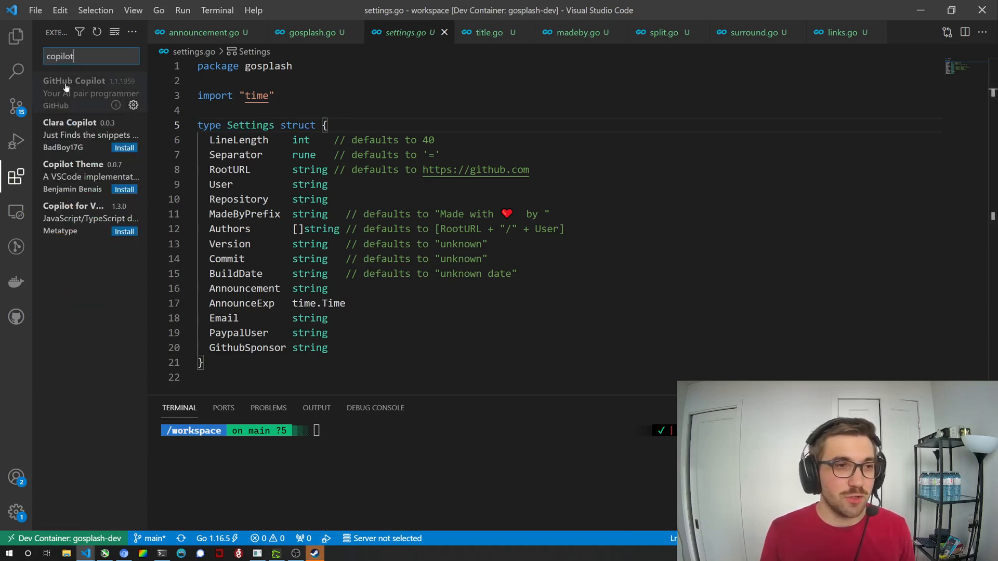
{"action": "left_click", "coordinate": [89, 92]}
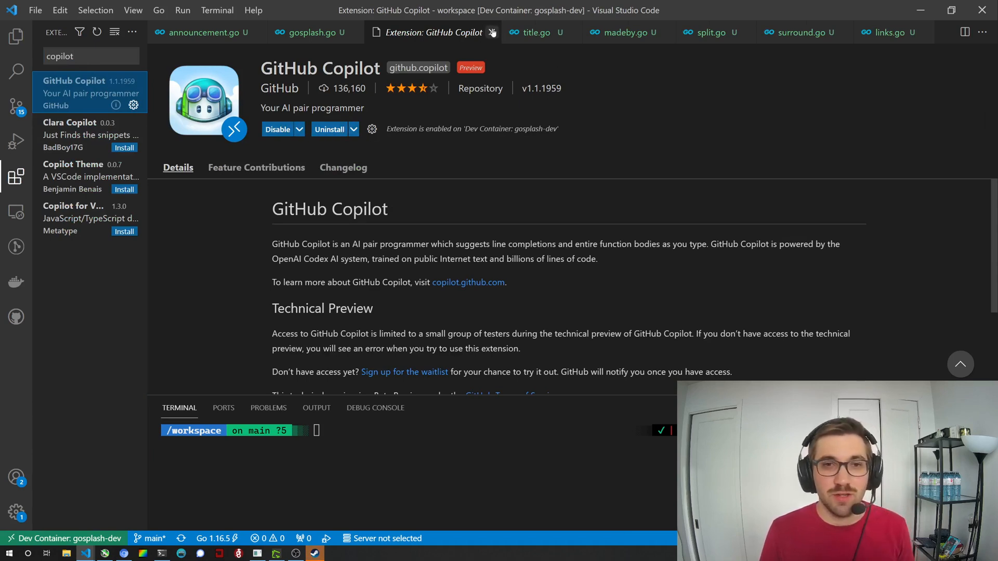
{"action": "mouse_move", "coordinate": [491, 32]}
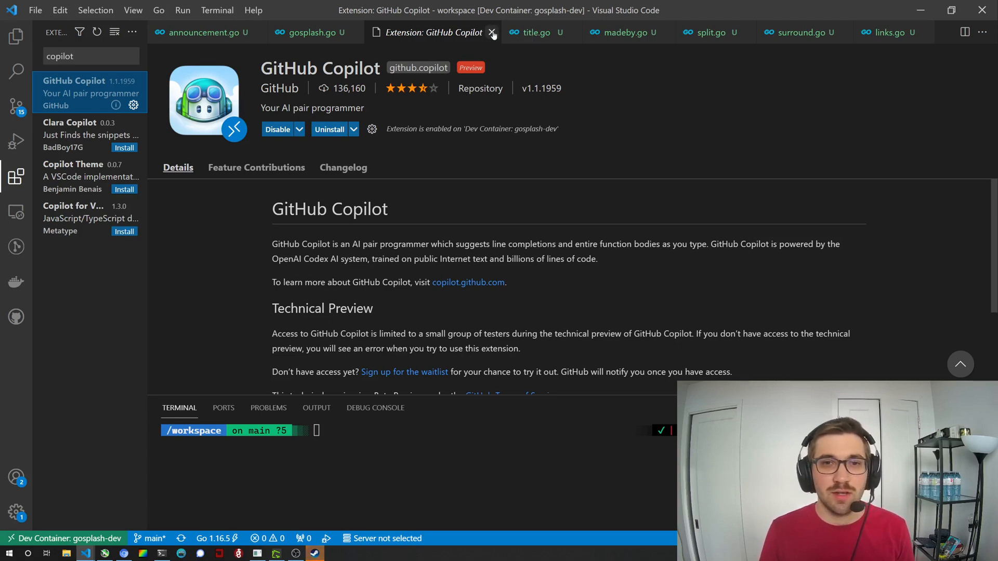
{"action": "left_click", "coordinate": [491, 32]}
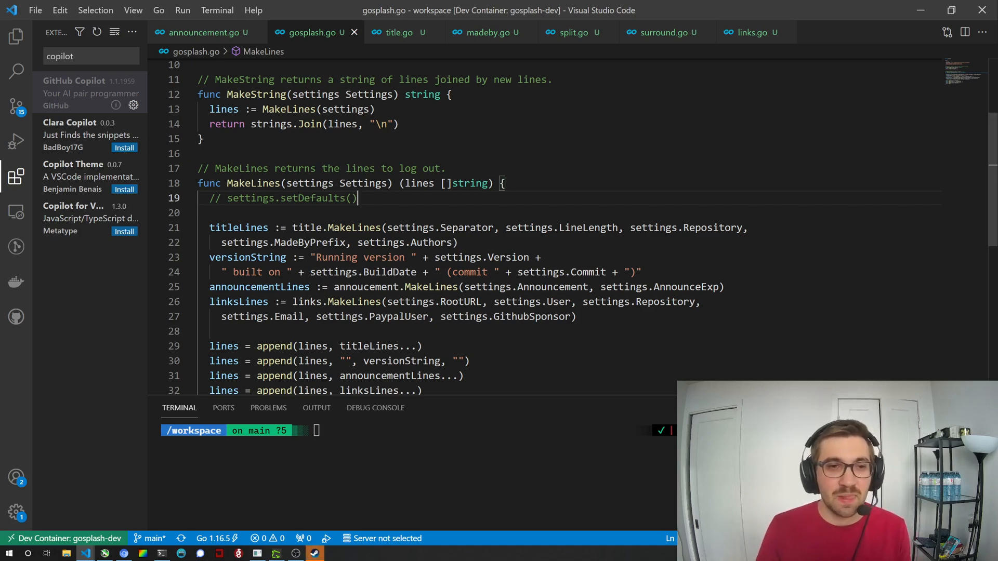
- Review MakeLines in gosplash.go and uncomment its settings.setDefaults() call on line 19
{"action": "left_click", "coordinate": [253, 183]}
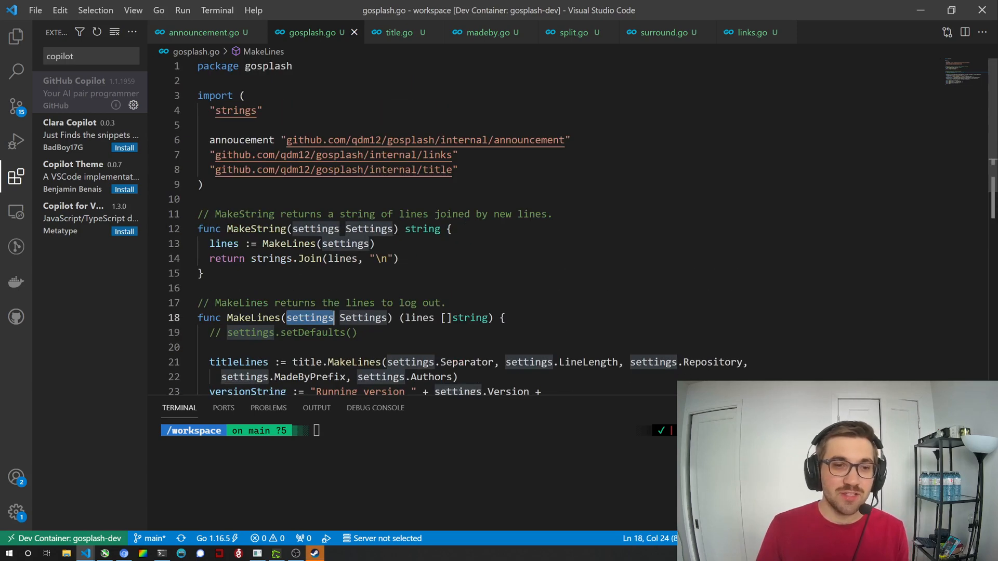
{"action": "left_click", "coordinate": [256, 229]}
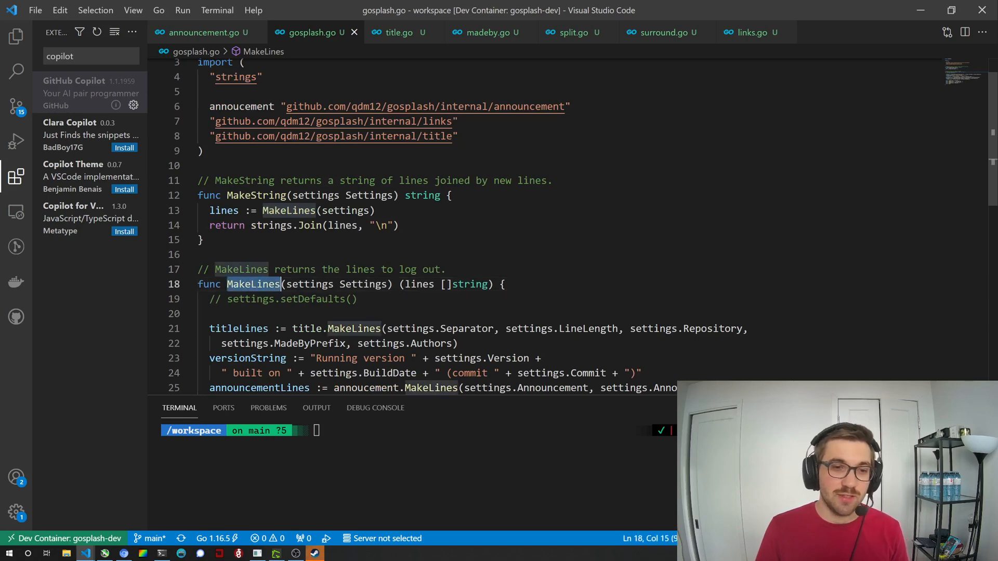
{"action": "scroll", "scroll_direction": "down", "scroll_amount": 3}
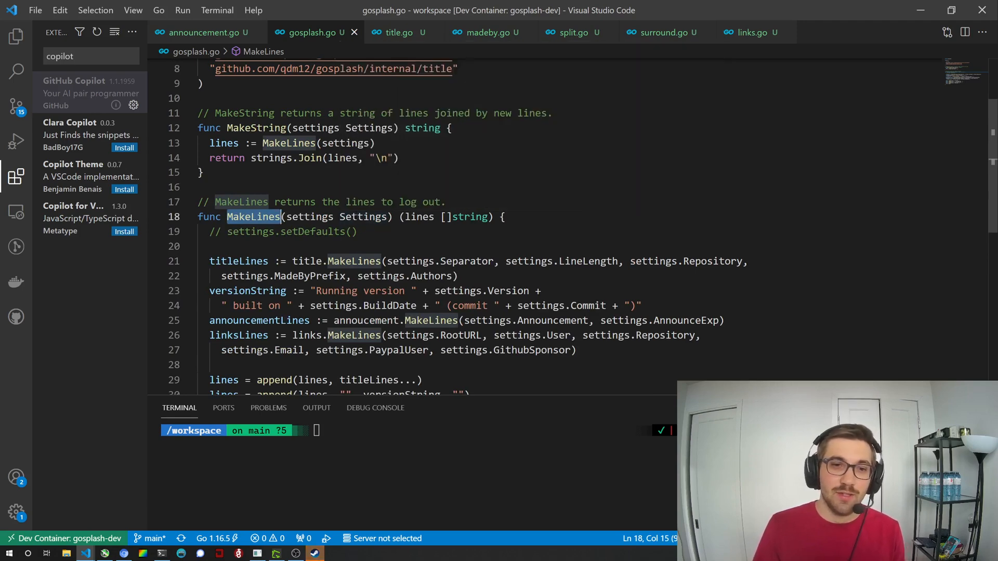
{"action": "double_click", "coordinate": [310, 216]}
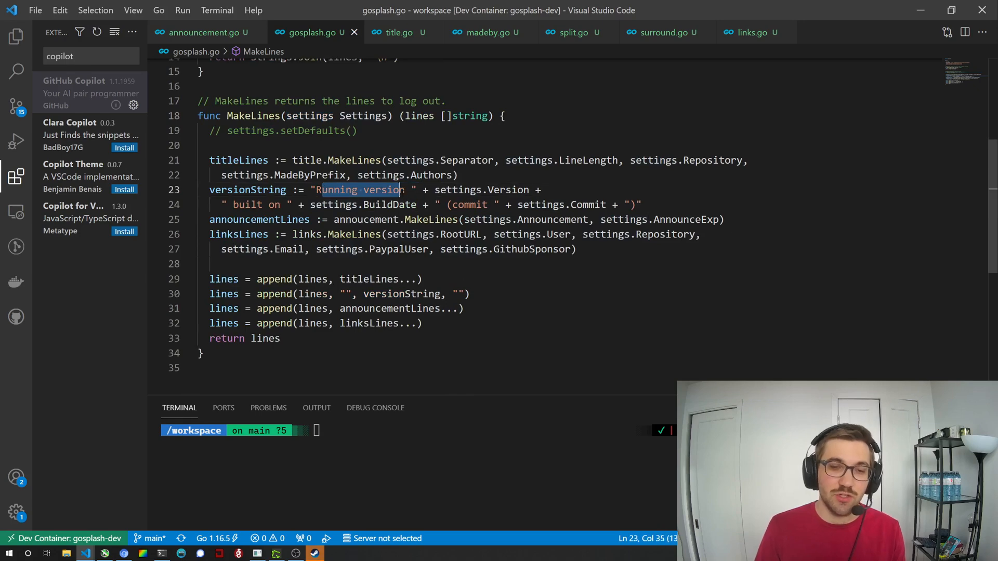
{"action": "left_click", "coordinate": [369, 190]}
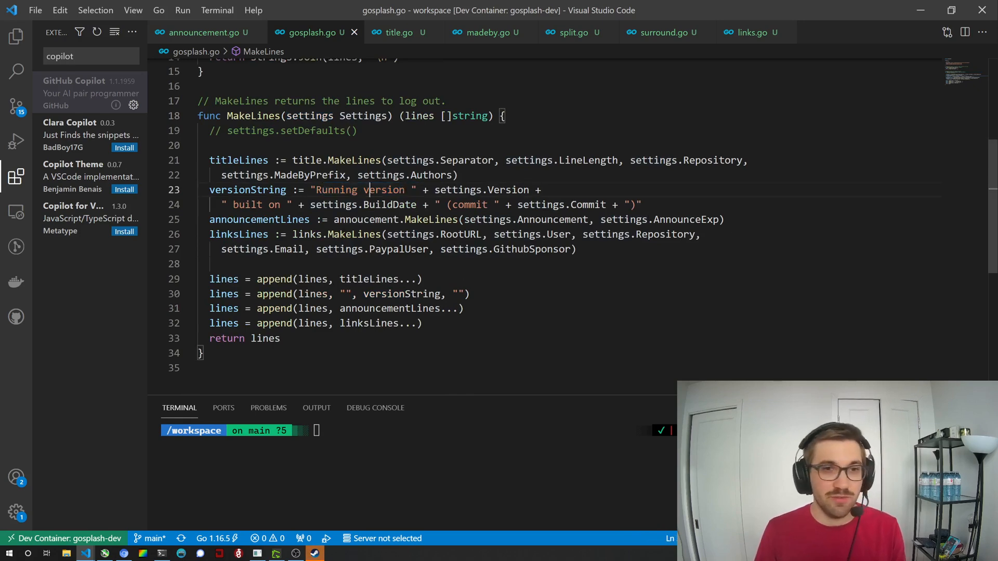
{"action": "left_click", "coordinate": [398, 32]}
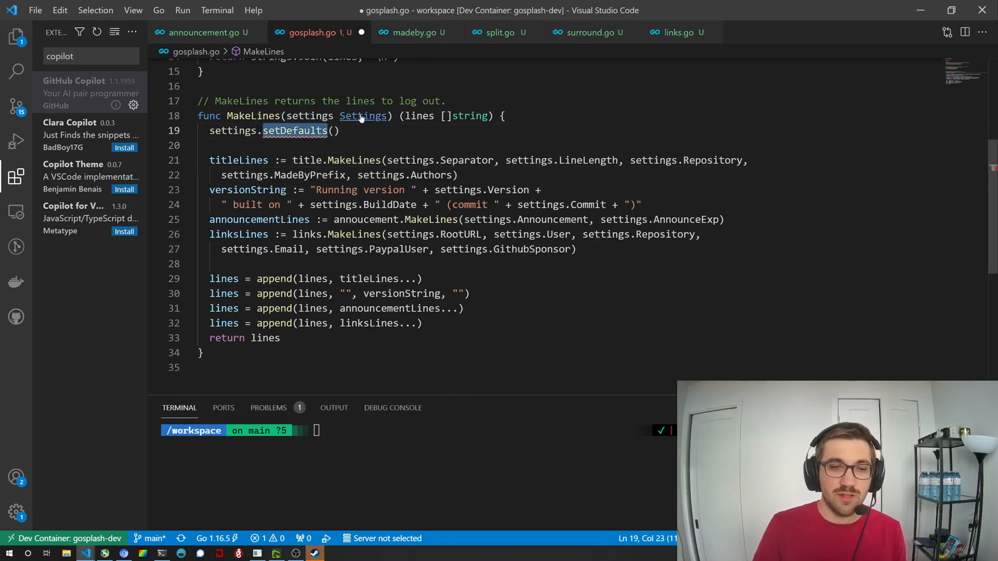
- Jump to the Settings struct in settings.go and review its LineLength and User fields
{"action": "left_click", "coordinate": [363, 116]}
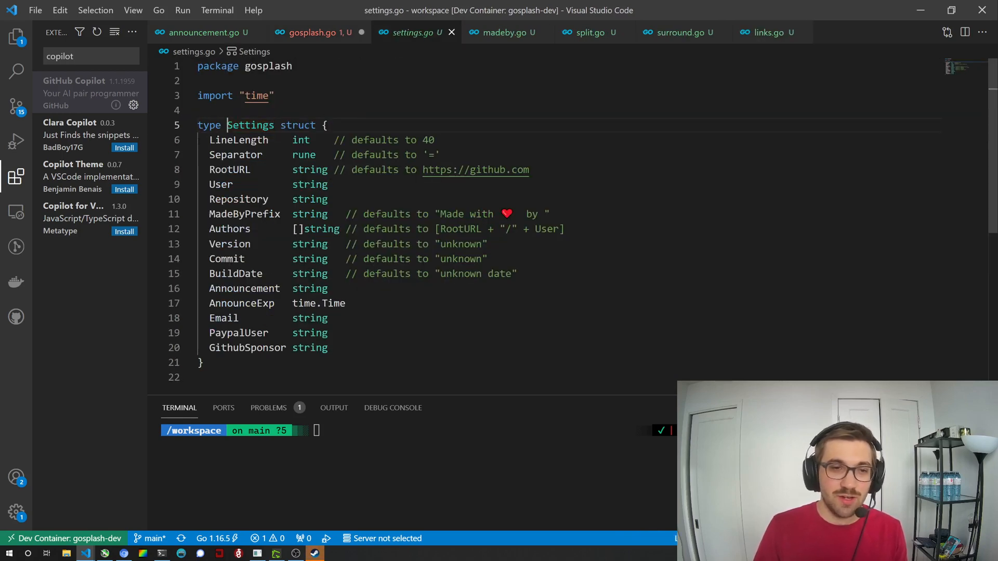
{"action": "double_click", "coordinate": [238, 140]}
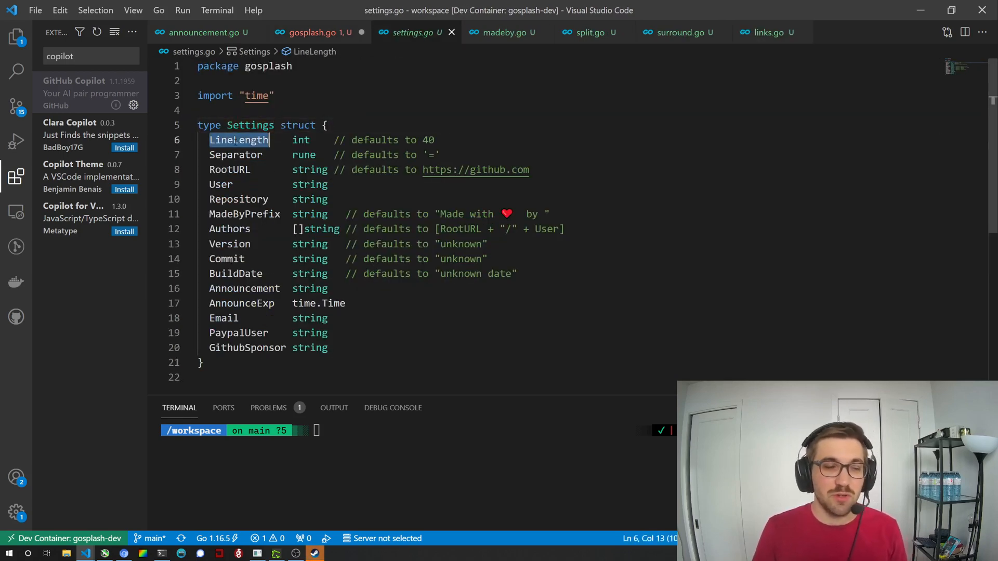
{"action": "left_click", "coordinate": [218, 185]}
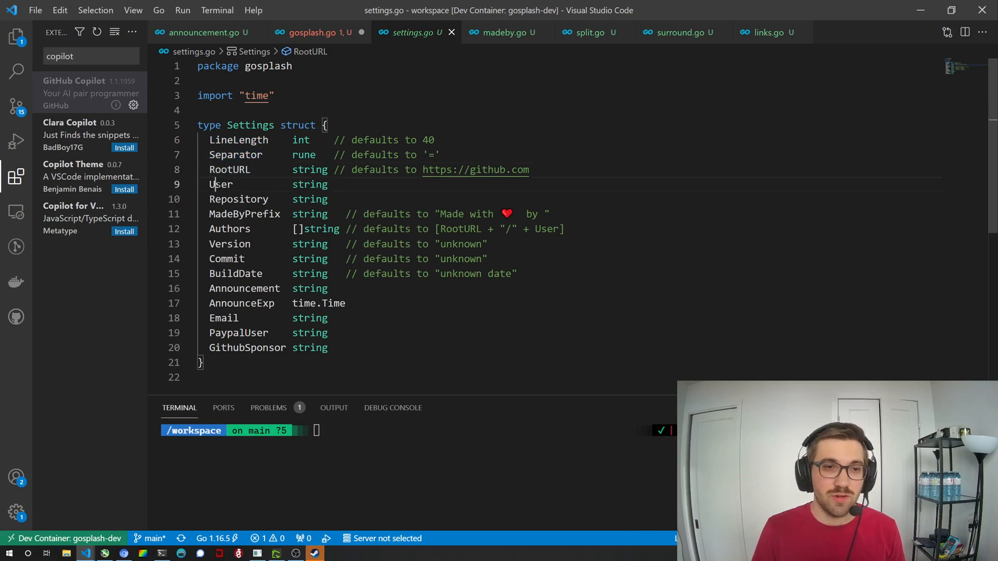
{"action": "double_click", "coordinate": [221, 184]}
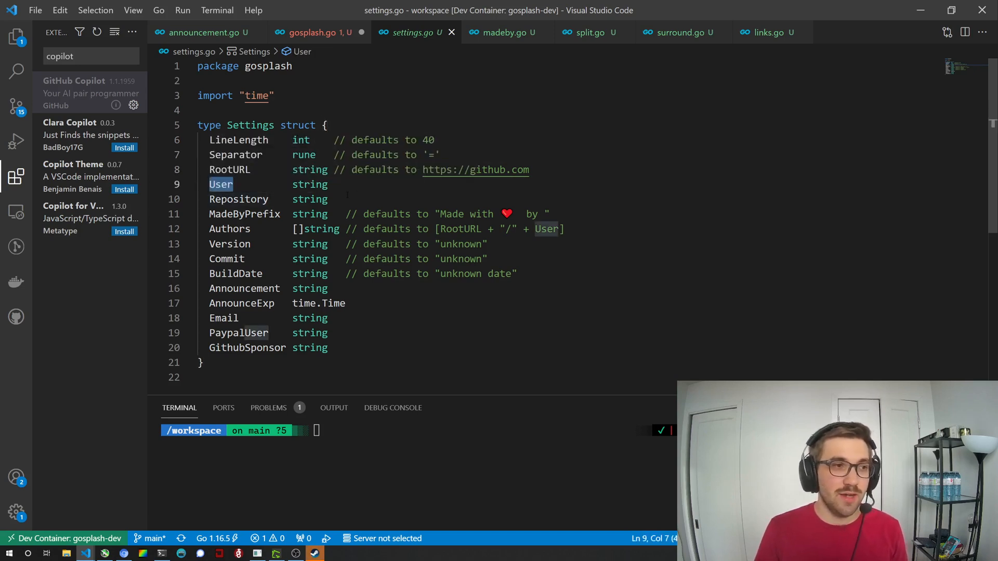
{"action": "double_click", "coordinate": [239, 198]}
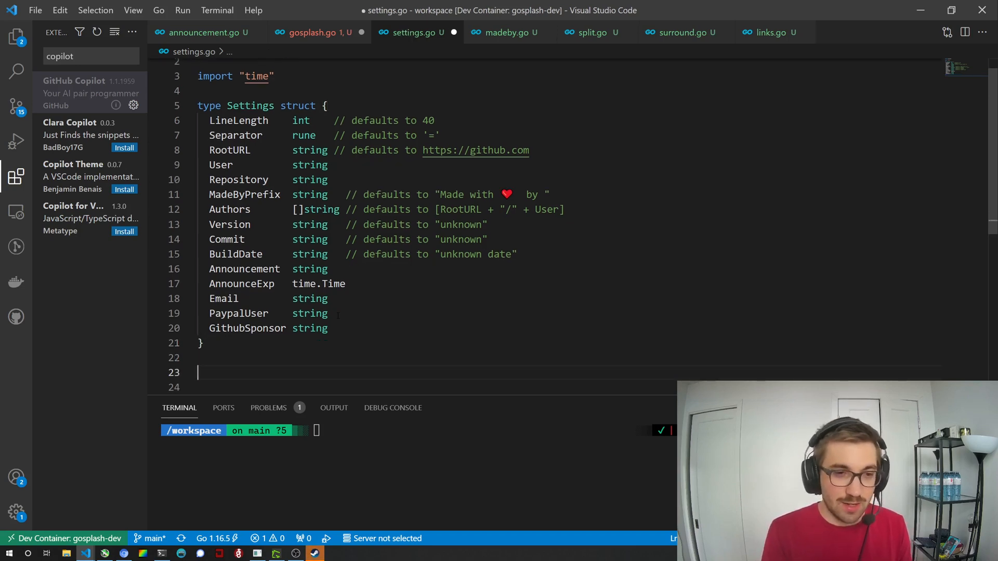
- Add a 'Set default values for Settings' comment and the func (s *Settings) SetDefaults() signature
{"action": "type", "text": "fun"}
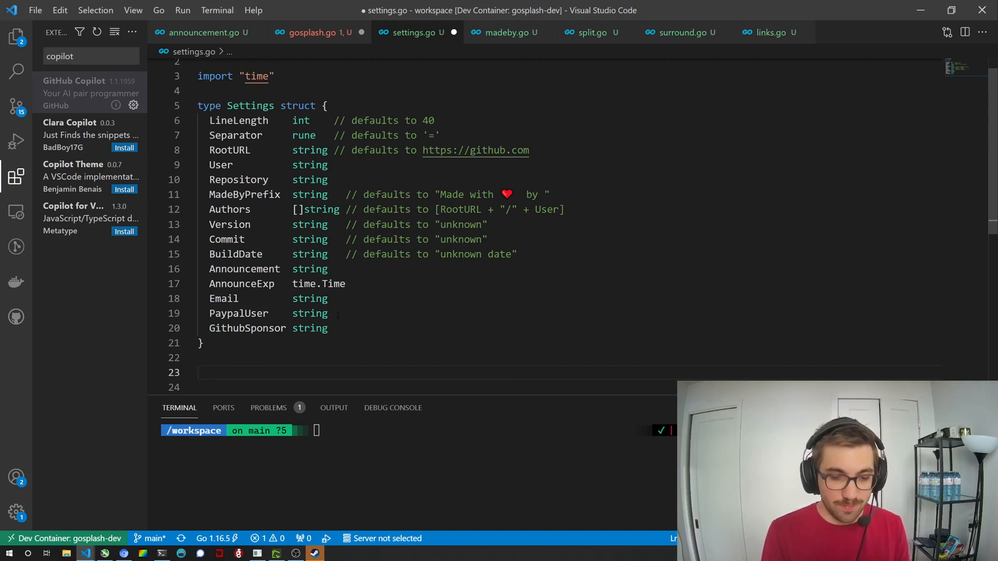
{"action": "type", "text": "// Defaults"}
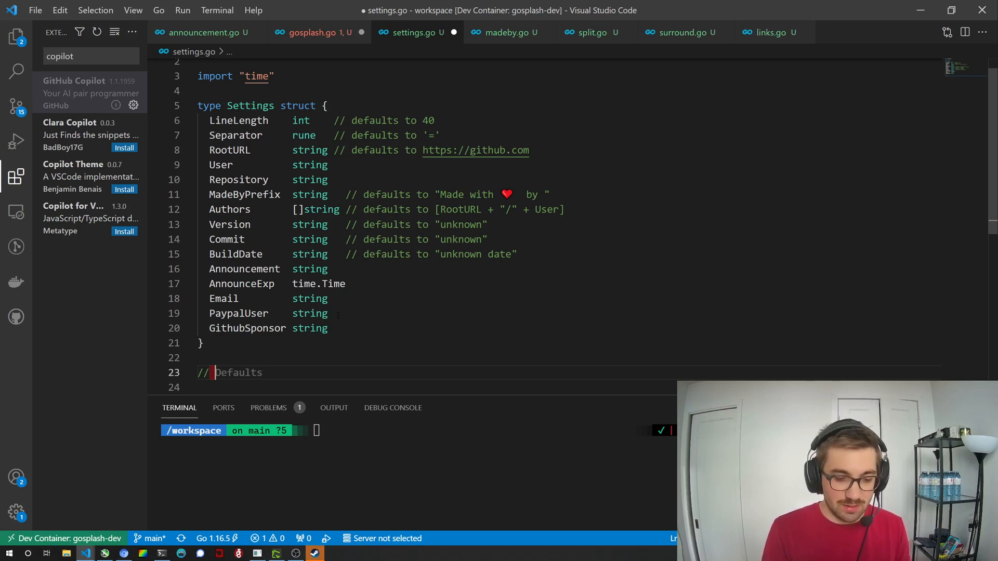
{"action": "type", "text": "Set d"}
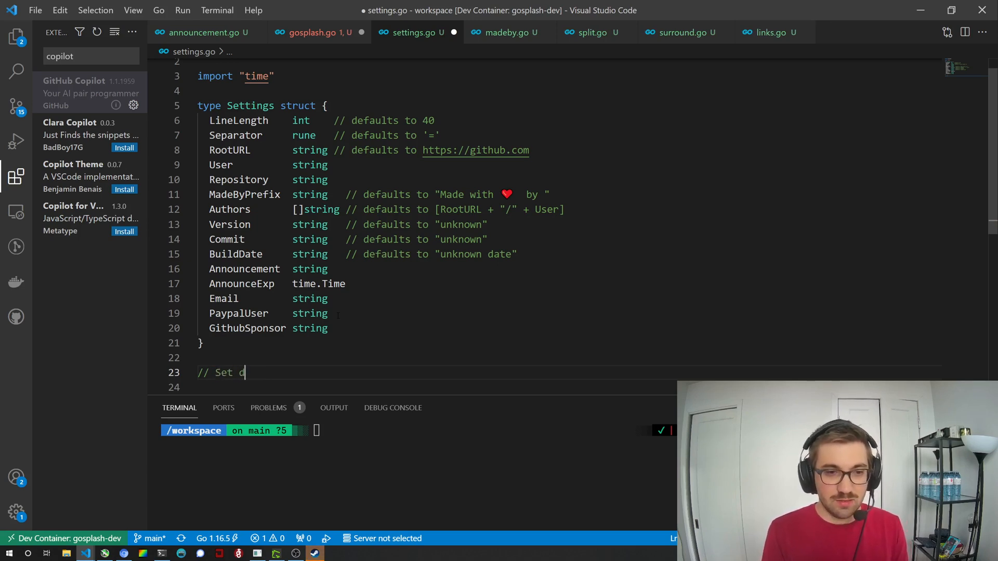
{"action": "type", "text": "efault values"}
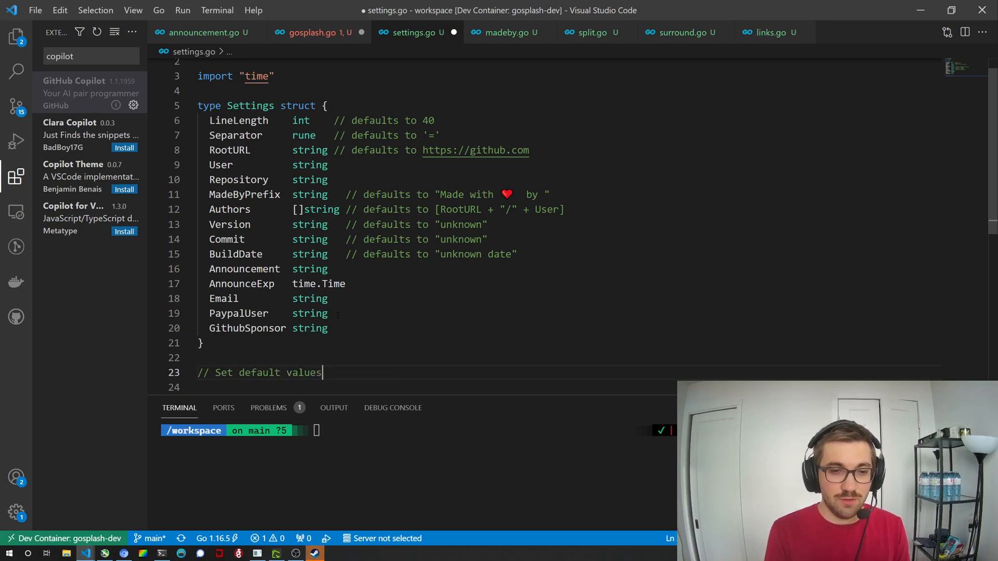
{"action": "type", "text": "for Settings"}
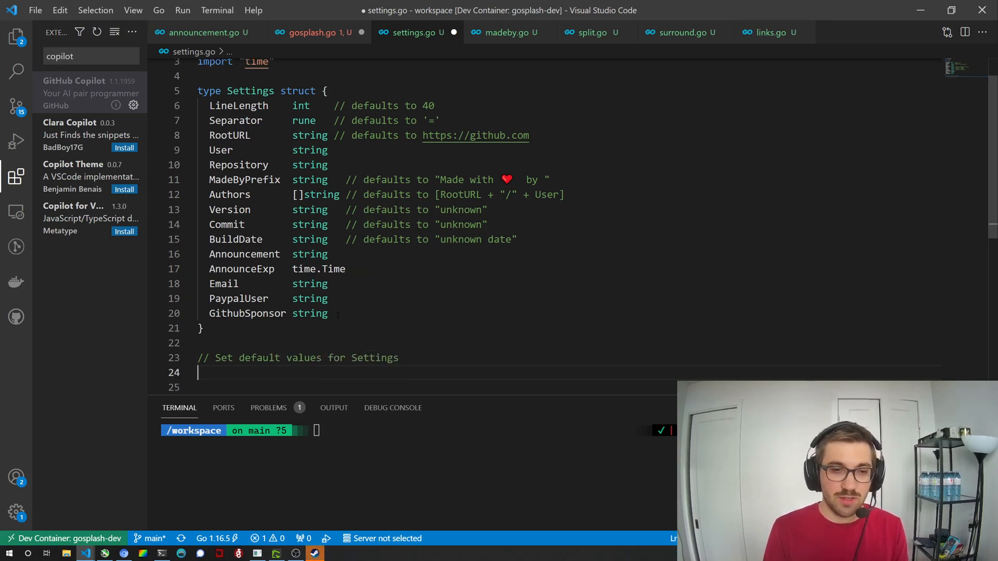
{"action": "type", "text": "func (s *Settings) SetDefaults() {"}
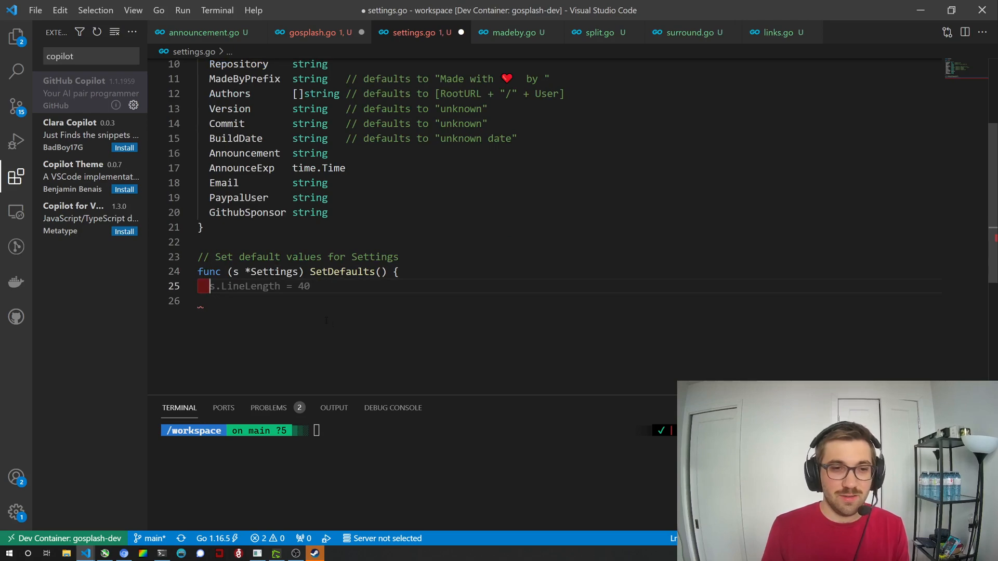
- Rewrite Copilot's s.LineLength line as an if-zero check
{"action": "scroll", "scroll_direction": "up", "scroll_amount": 3}
{"action": "type", "text": "s.LineLength = 40"}
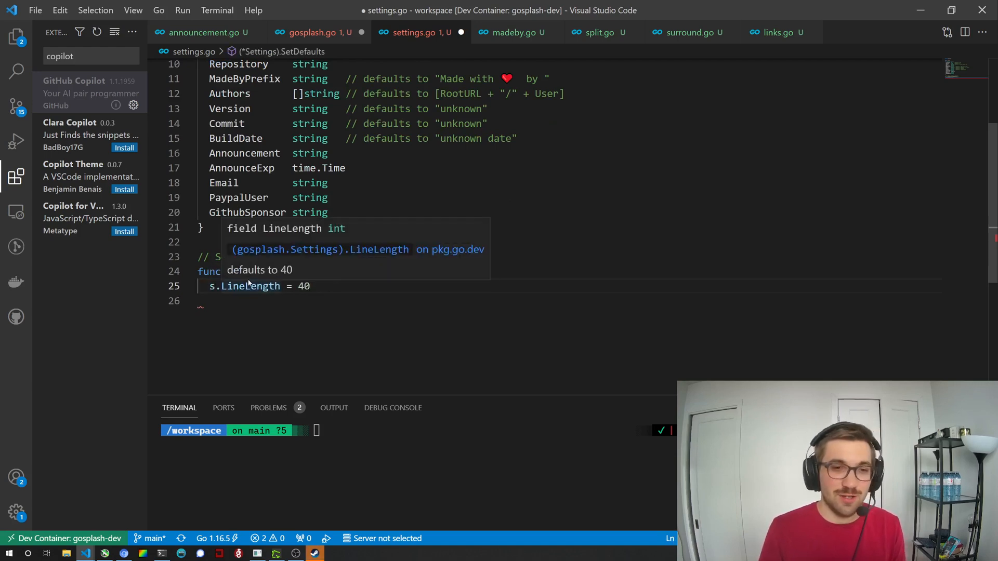
{"action": "double_click", "coordinate": [243, 286]}
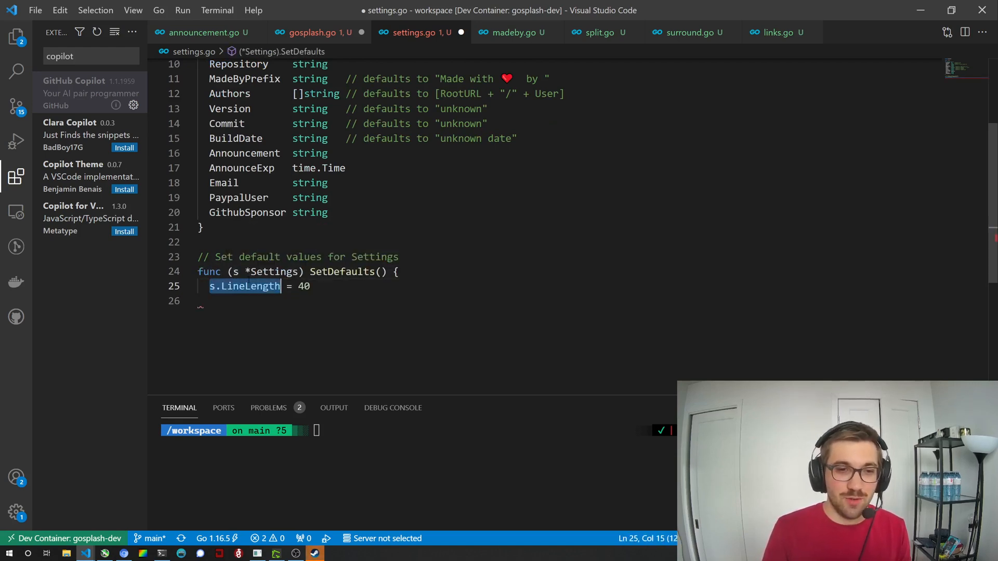
{"action": "type", "text": "if s."}
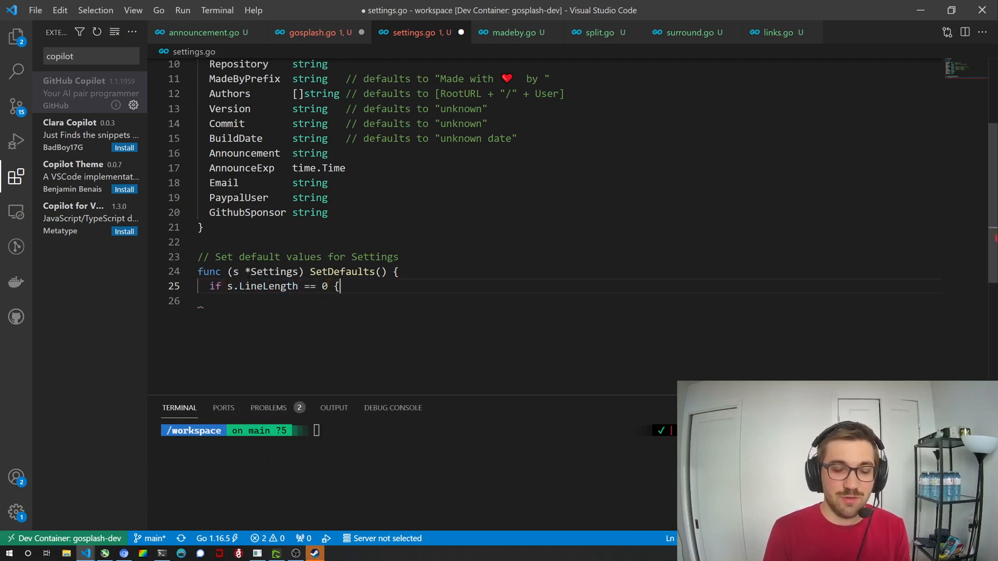
- Finish the LineLength = 40 block and add a Separator default of '='
{"action": "type", "text": "s.LineLength = 40"}
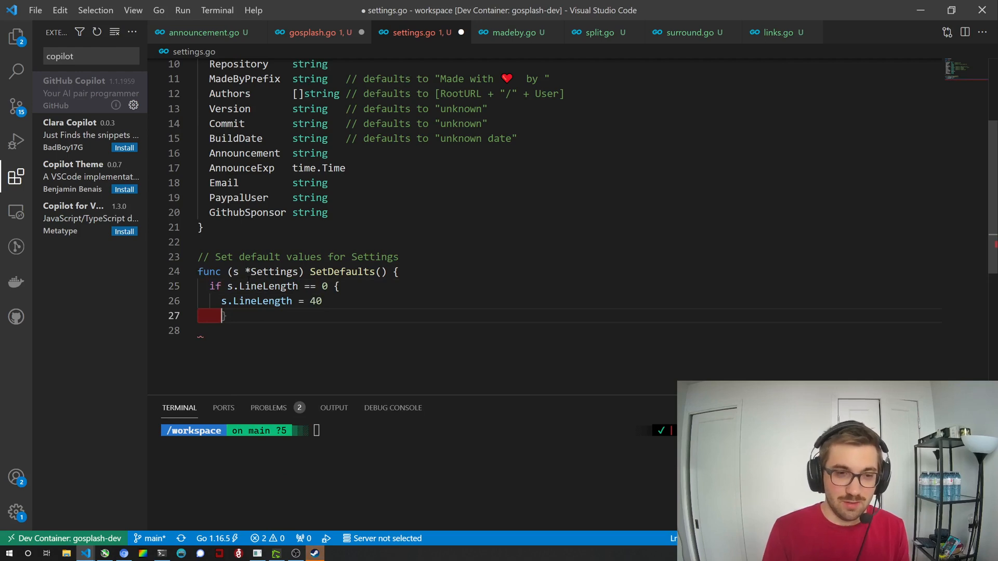
{"action": "key", "text": "Enter"}
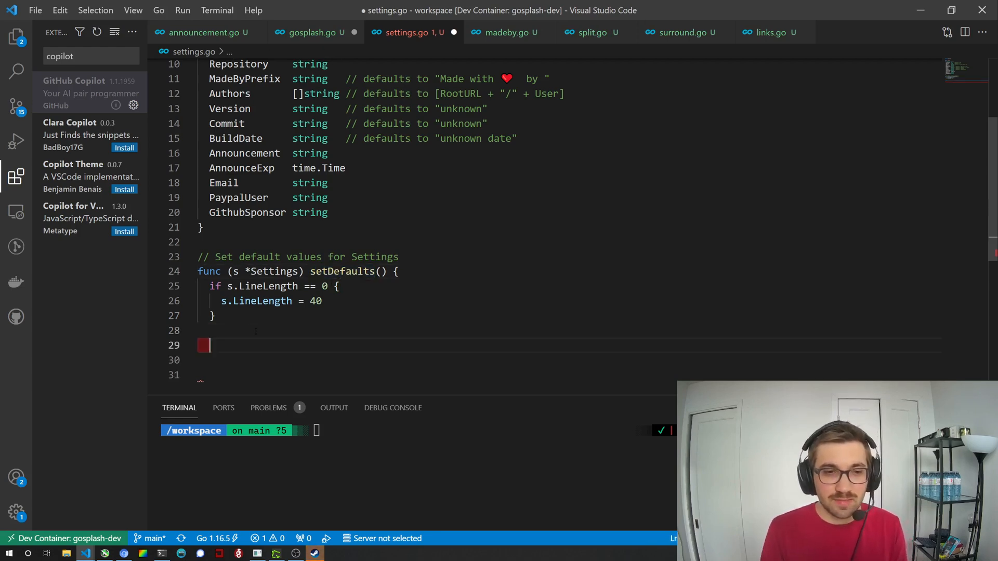
{"action": "type", "text": "if s.Separator == 0 {"}
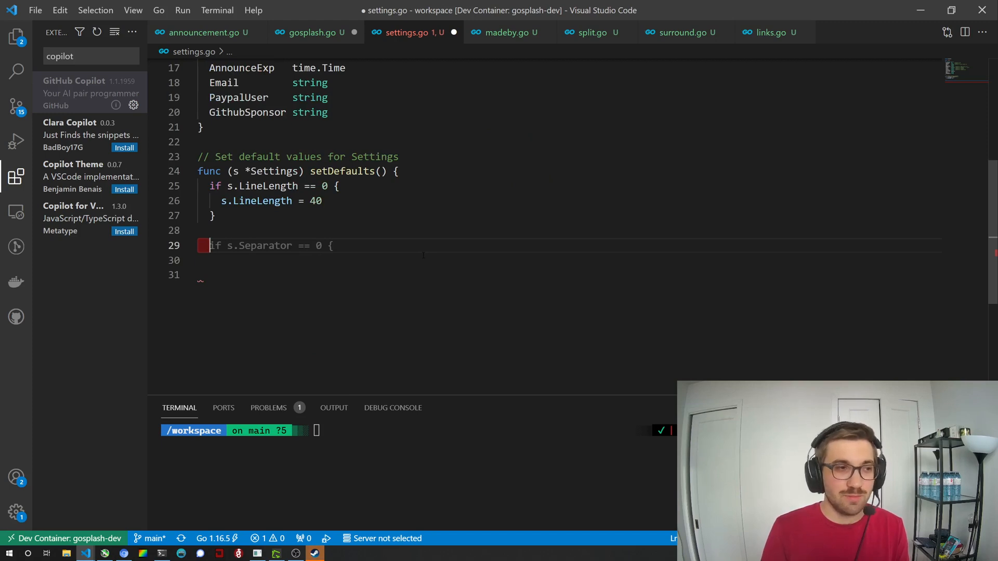
{"action": "type", "text": "s.Separator = '='"}
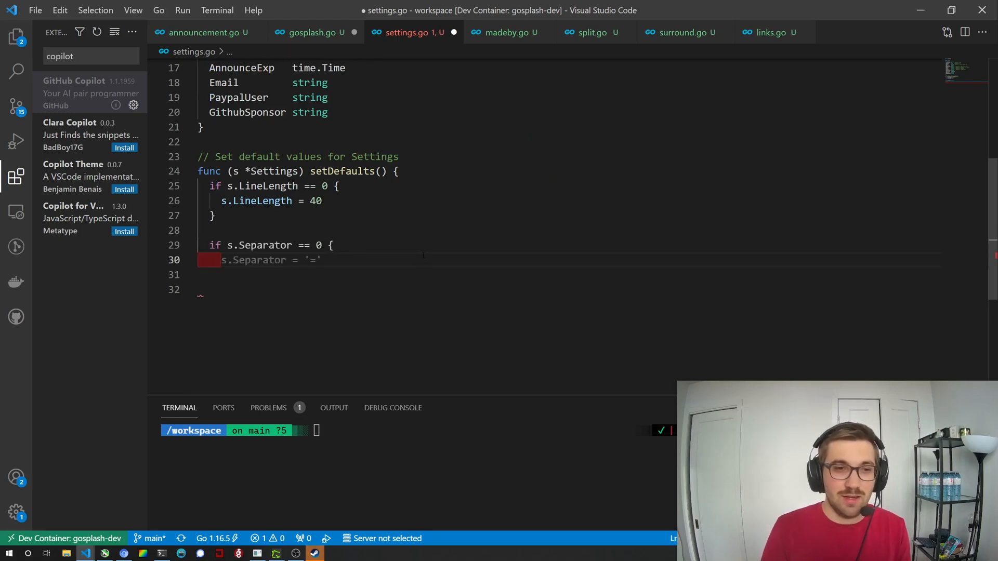
{"action": "scroll", "scroll_direction": "up", "scroll_amount": 3}
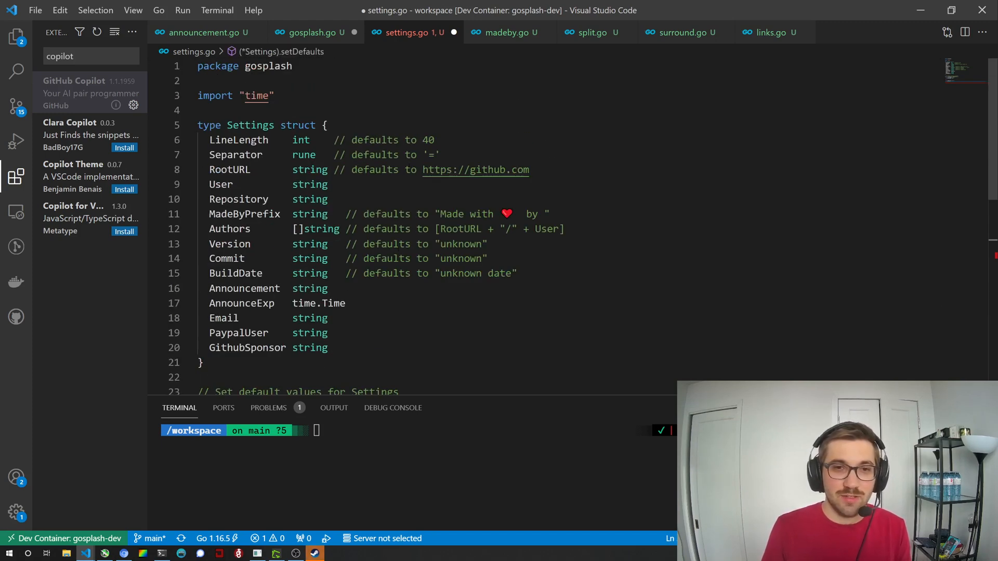
{"action": "scroll", "scroll_direction": "down", "scroll_amount": 3}
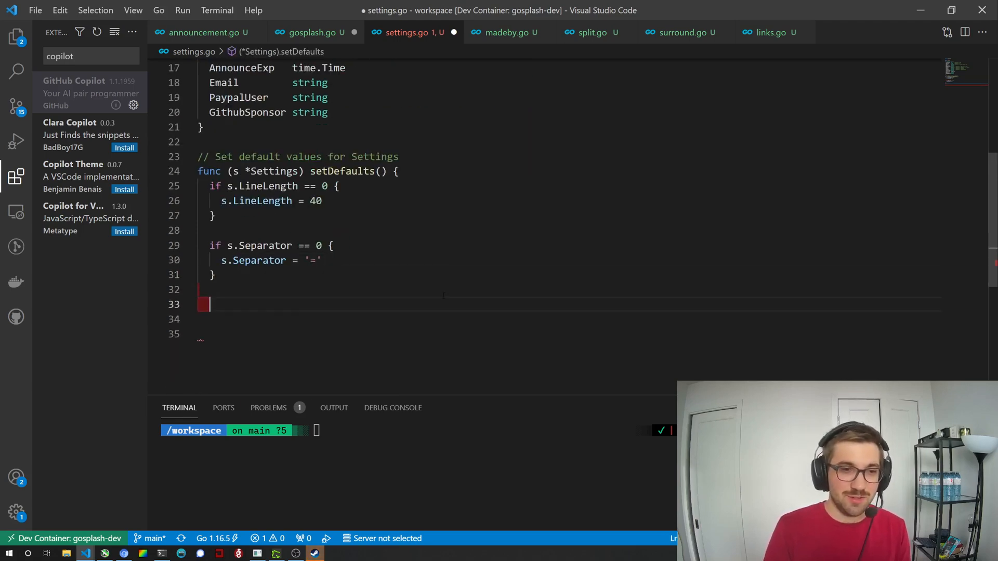
{"action": "scroll", "scroll_direction": "up", "scroll_amount": 3}
{"action": "type", "text": "if s.RootURL == \"\" {"}
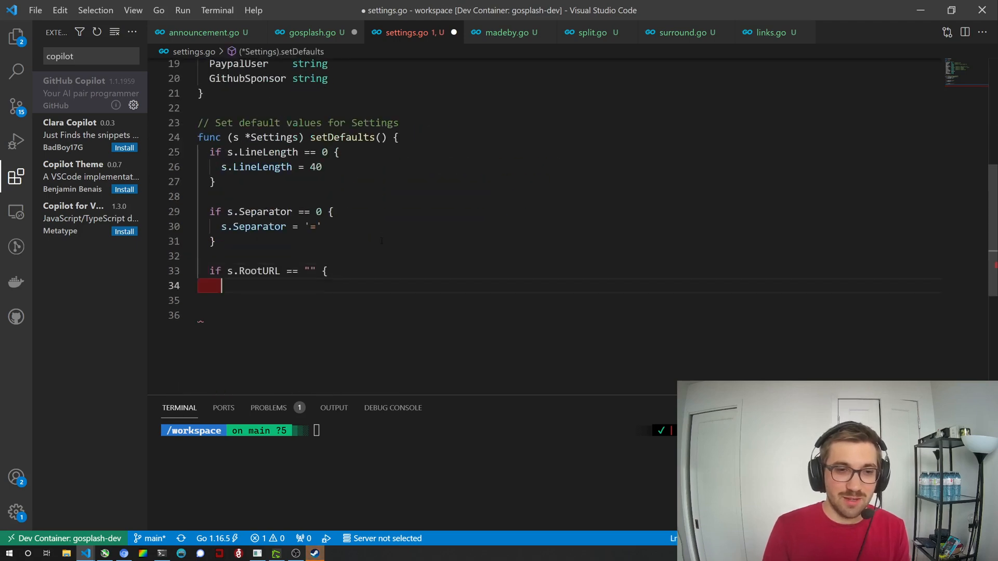
{"action": "type", "text": "s.RootURL = \"https://github.com\""}
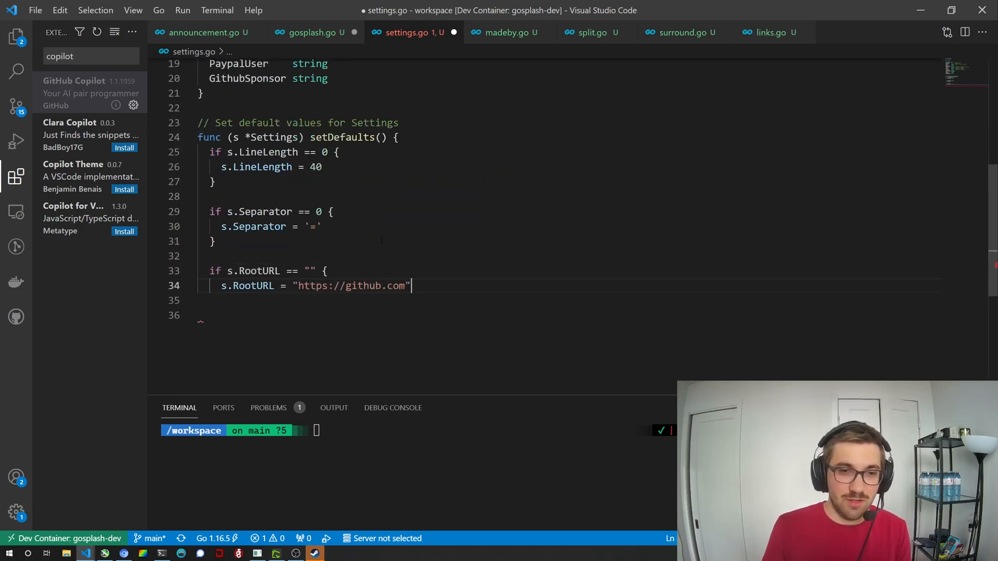
{"action": "key", "text": "Enter"}
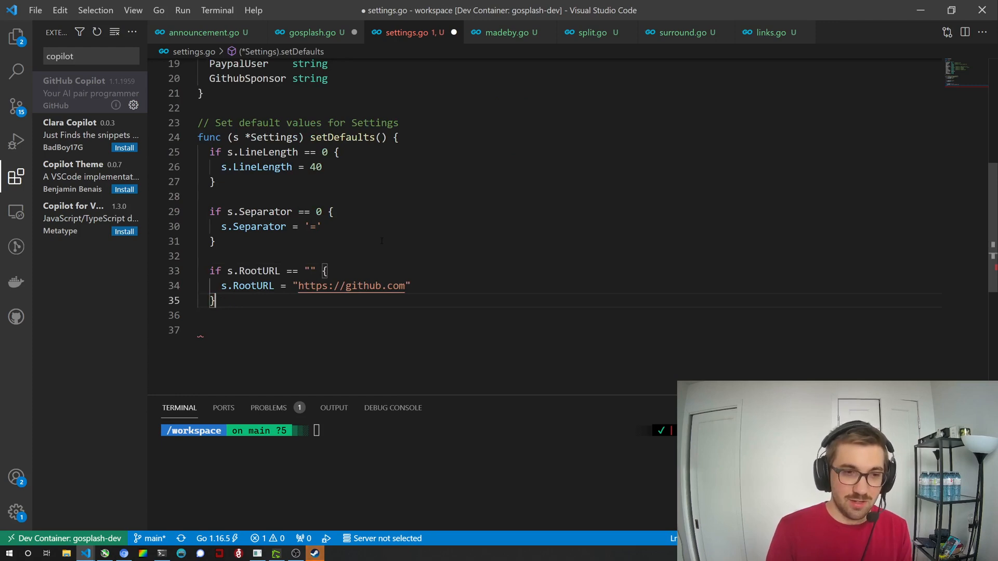
{"action": "scroll", "scroll_direction": "up", "scroll_amount": 3}
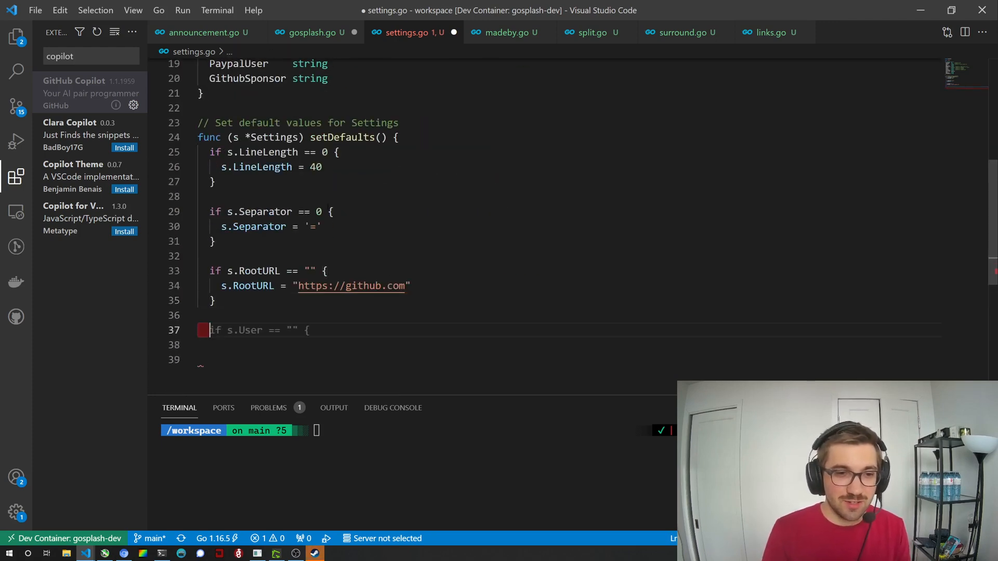
- Accept Copilot's 'if s.User == "" {' line and compare it against the struct fields
{"action": "left_click", "coordinate": [311, 329]}
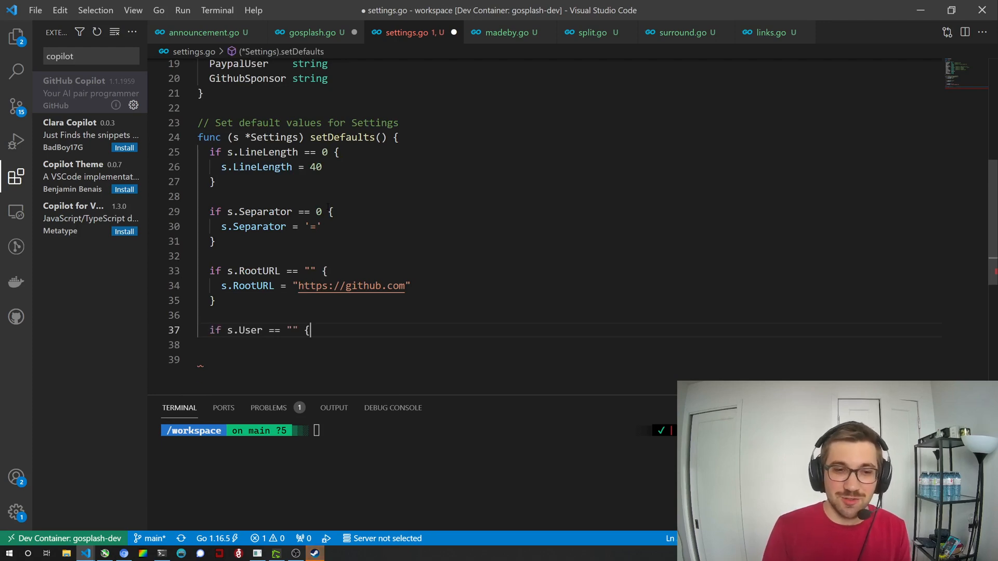
{"action": "scroll", "scroll_direction": "up", "scroll_amount": 3}
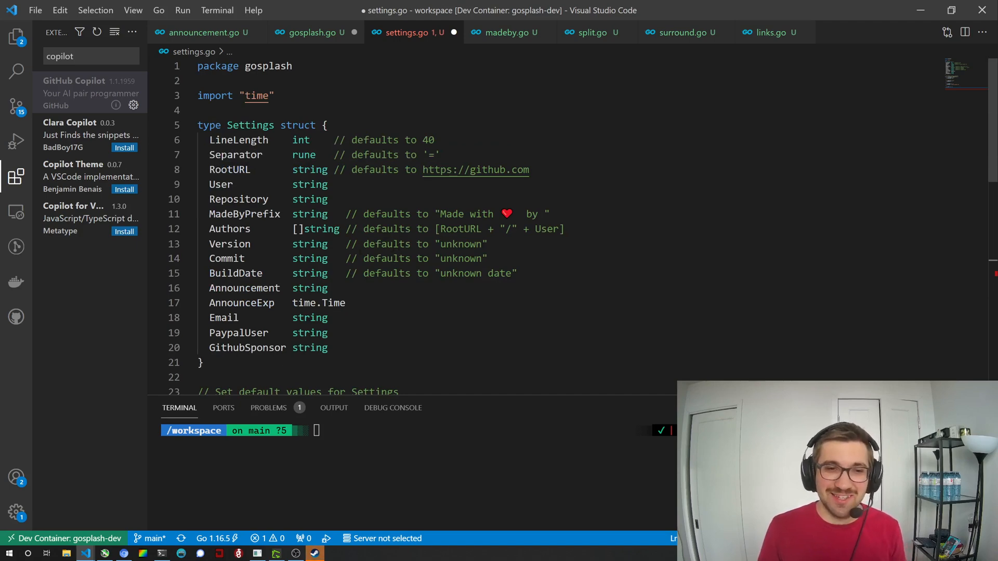
{"action": "scroll", "scroll_direction": "down", "scroll_amount": 3}
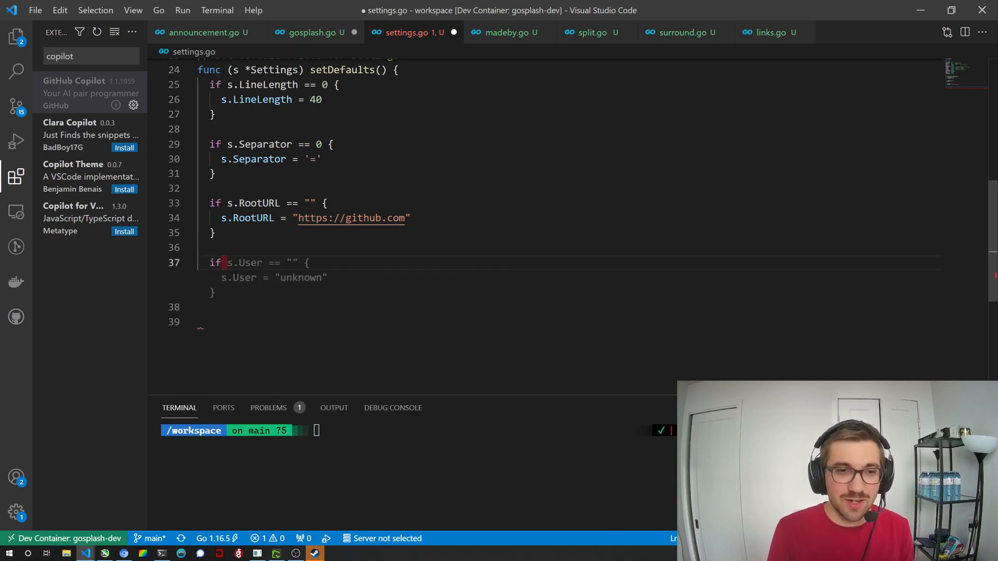
{"action": "scroll", "scroll_direction": "up", "scroll_amount": 3}
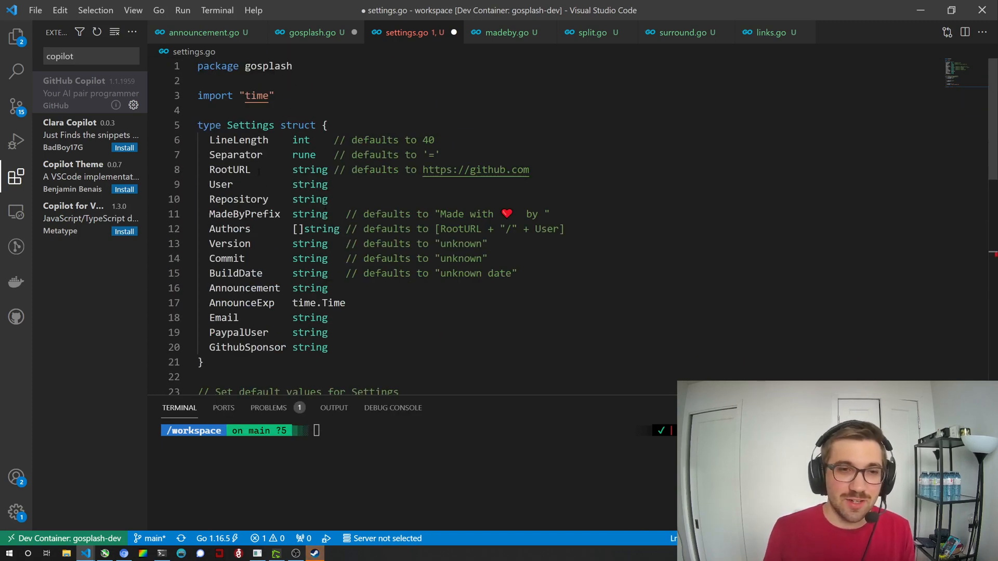
{"action": "mouse_move", "coordinate": [245, 214]}
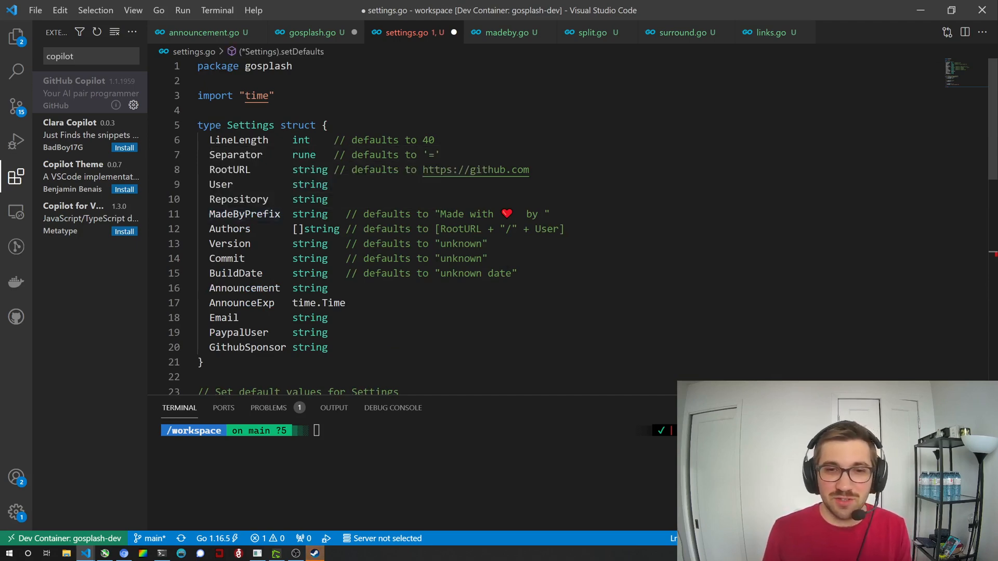
- Change the check to default MadeByPrefix to "Made with ❤ by " and start an Authors nil check
{"action": "scroll", "scroll_direction": "down", "scroll_amount": 3}
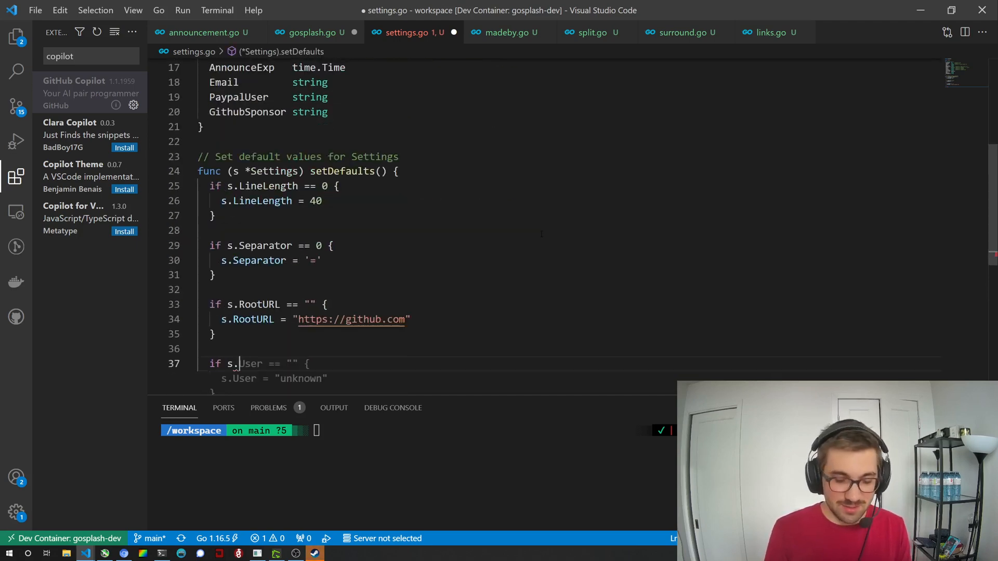
{"action": "type", "text": "MadeByPrefix == \"\" {"}
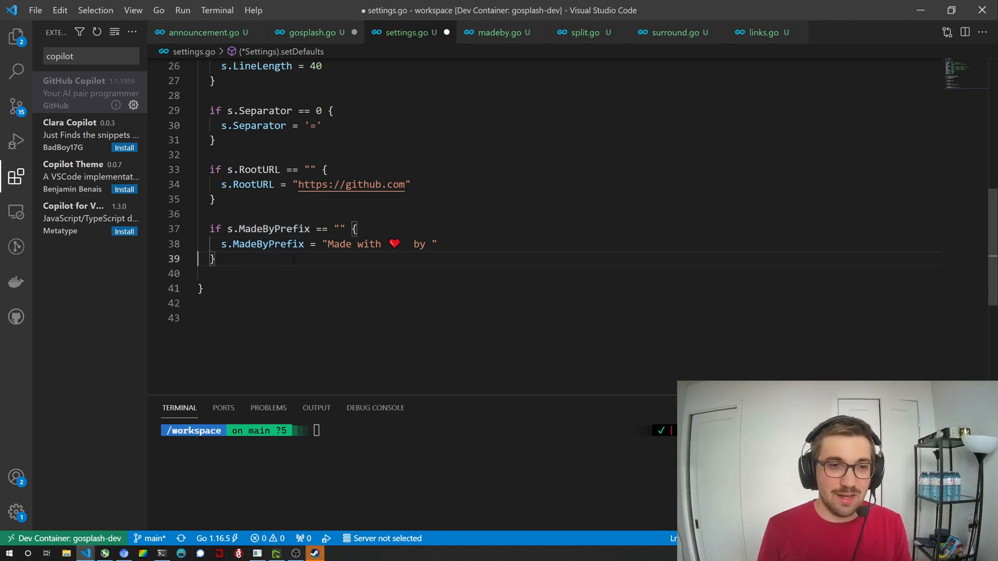
{"action": "type", "text": "if s.Authors == nil {"}
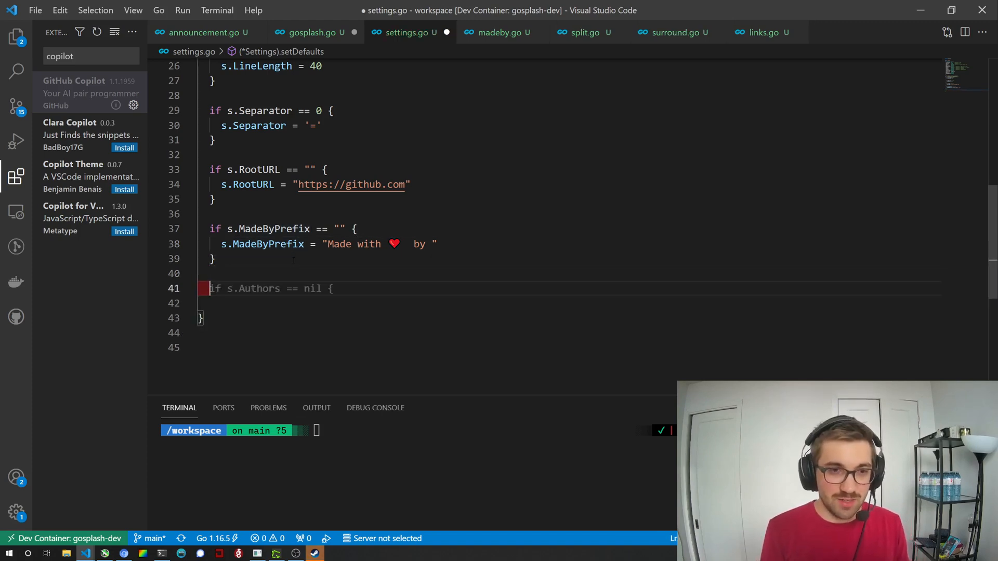
{"action": "scroll", "scroll_direction": "up", "scroll_amount": 3}
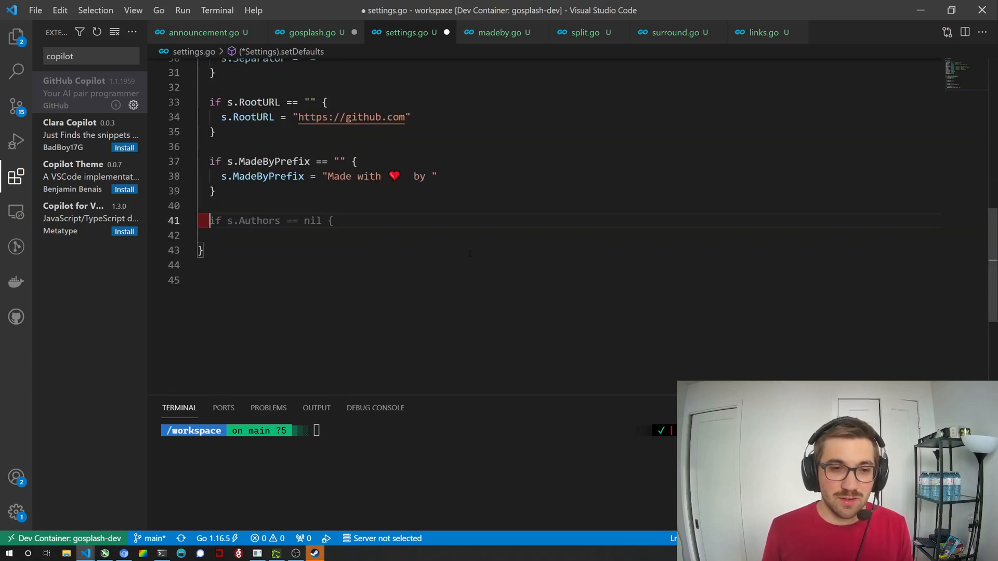
{"action": "scroll", "scroll_direction": "up", "scroll_amount": 3}
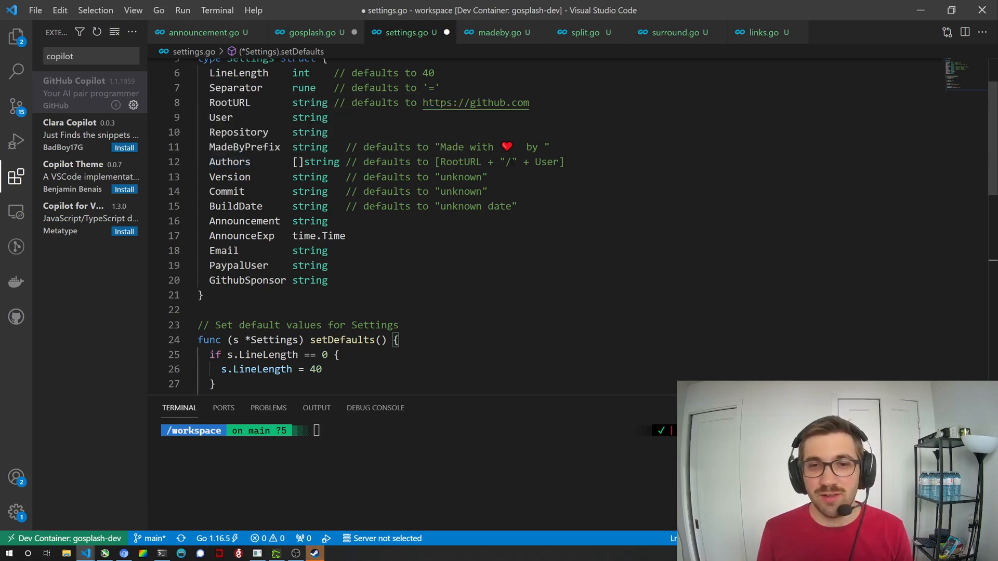
- Change the Authors check to length zero and default Authors to RootURL + "/" + User
{"action": "scroll", "scroll_direction": "down", "scroll_amount": 3}
{"action": "type", "text": "if s.Authors"}
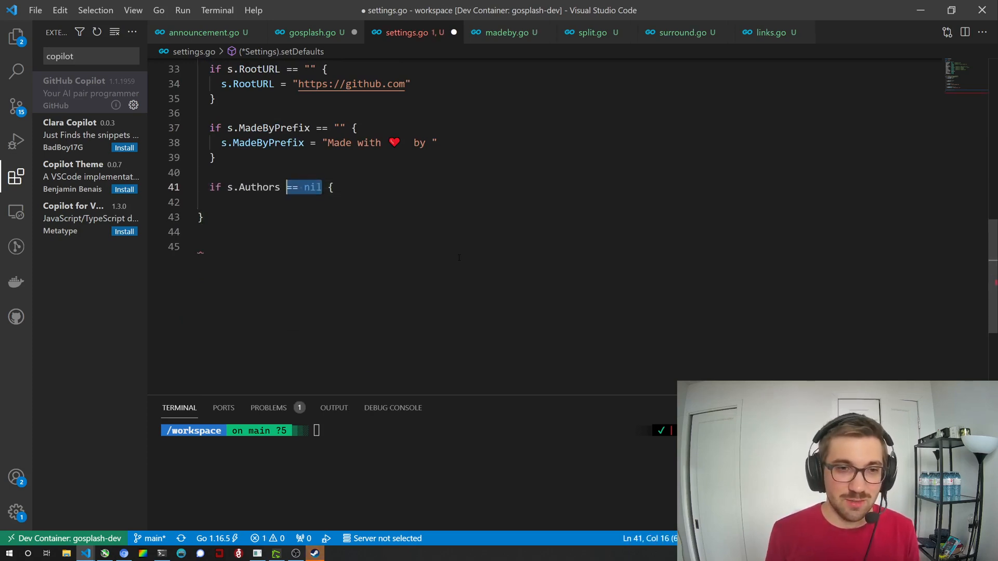
{"action": "double_click", "coordinate": [252, 187]}
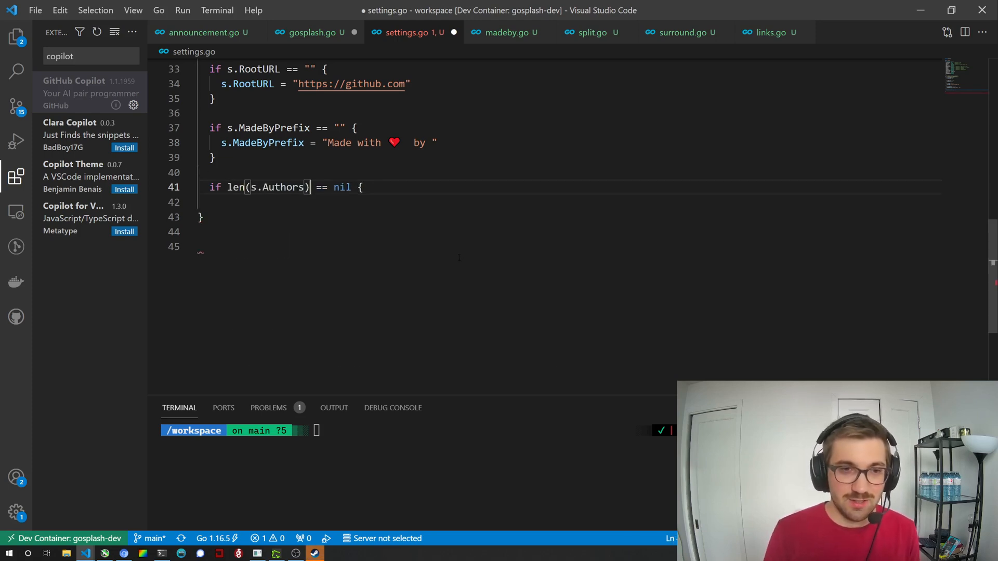
{"action": "type", "text": "0"}
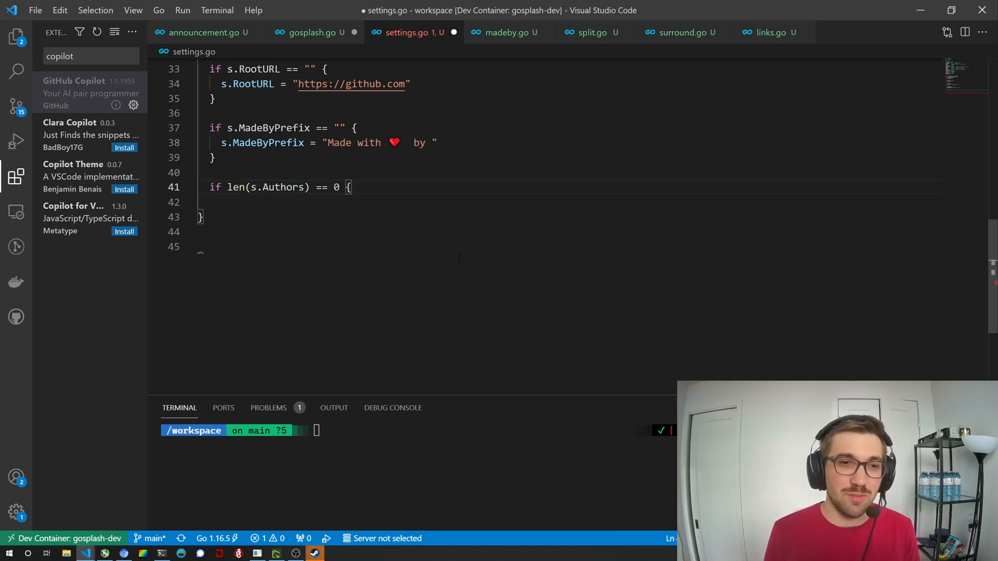
{"action": "key", "text": "Enter"}
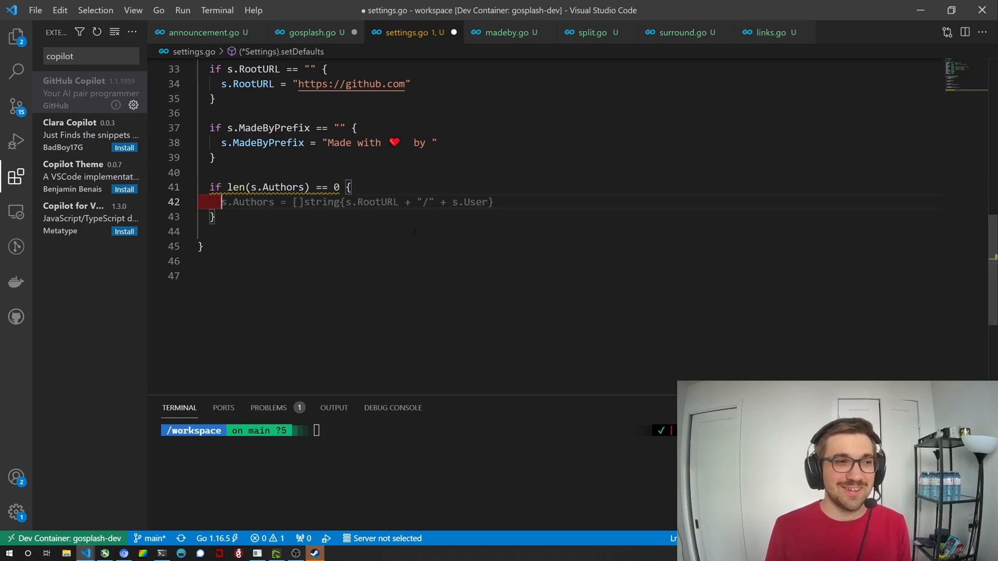
{"action": "scroll", "scroll_direction": "up", "scroll_amount": 3}
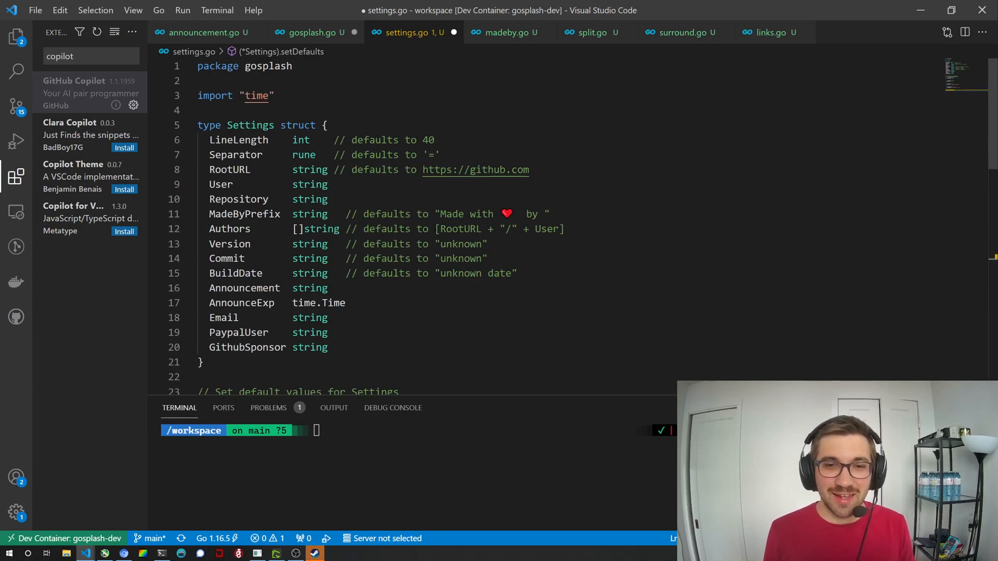
{"action": "scroll", "scroll_direction": "down", "scroll_amount": 3}
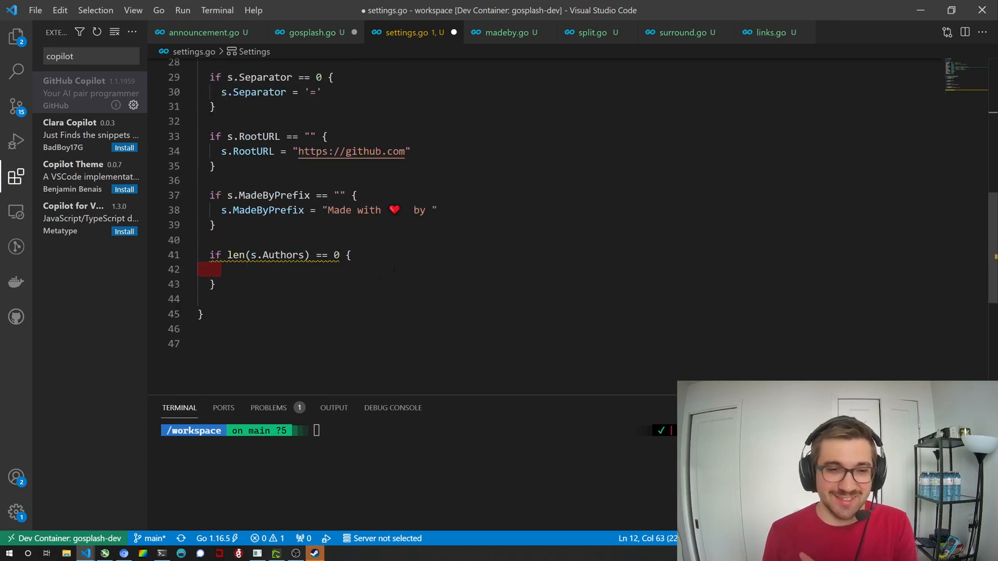
{"action": "type", "text": "s"}
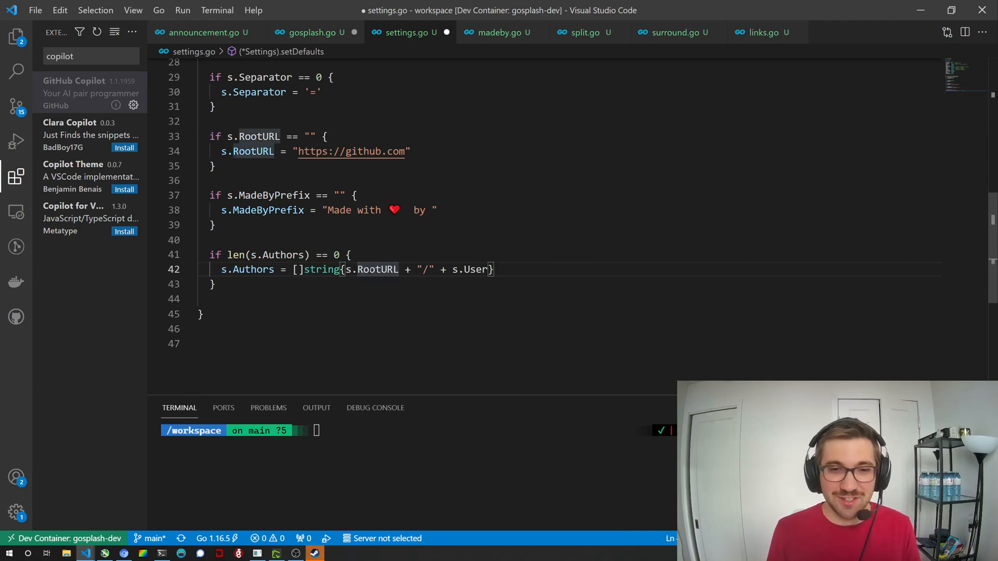
{"action": "scroll", "scroll_direction": "up", "scroll_amount": 3}
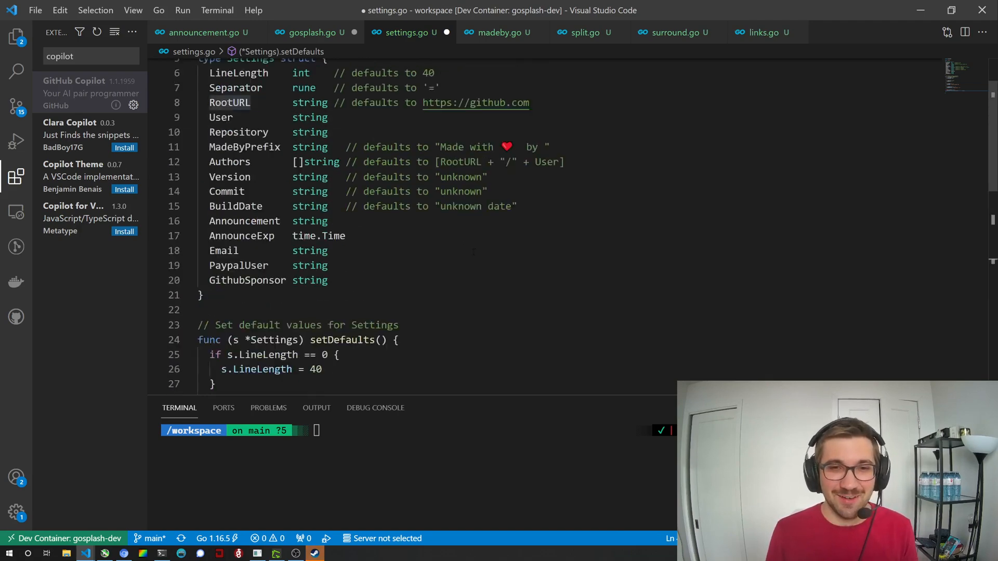
{"action": "scroll", "scroll_direction": "down", "scroll_amount": 3}
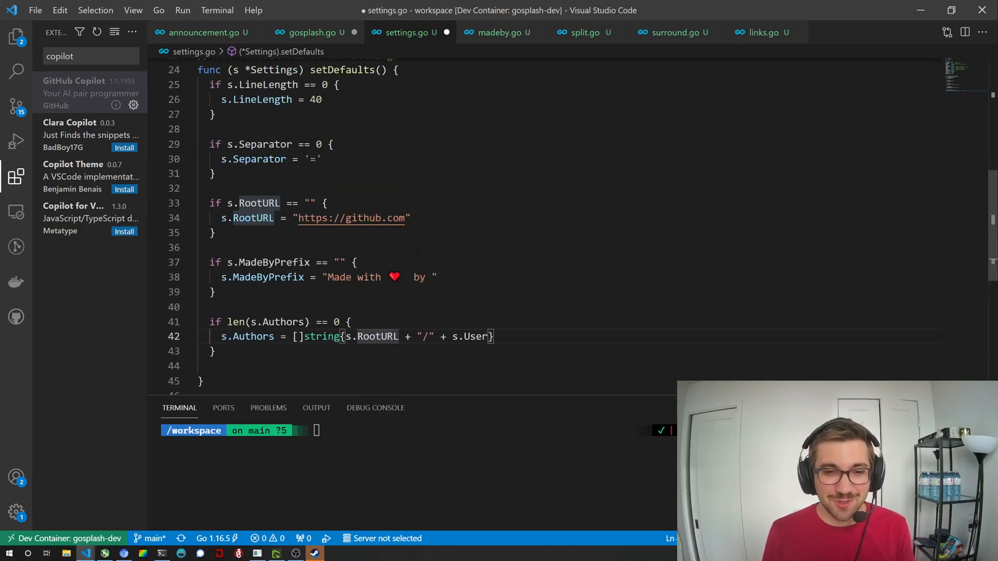
{"action": "scroll", "scroll_direction": "up", "scroll_amount": 3}
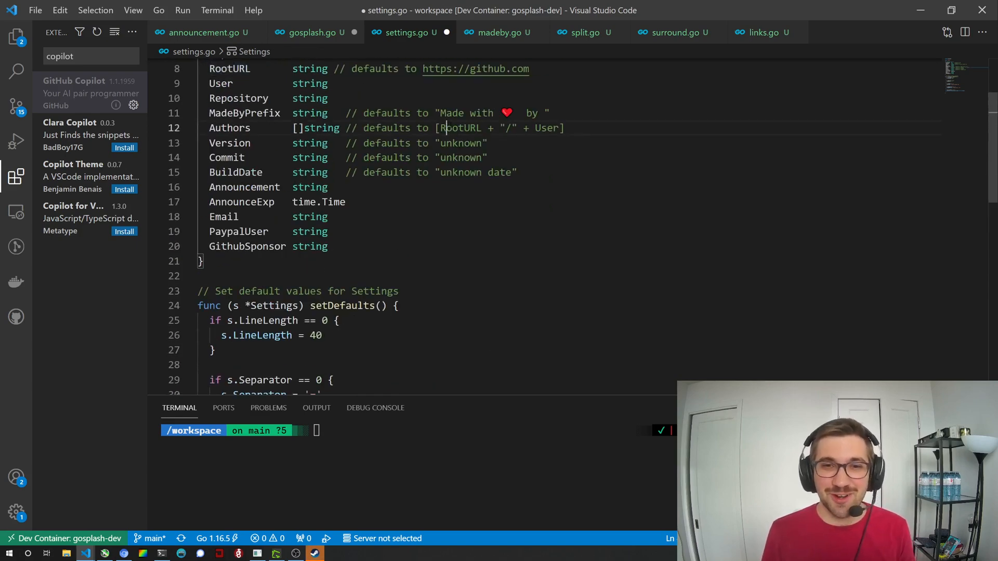
{"action": "scroll", "scroll_direction": "down", "scroll_amount": 3}
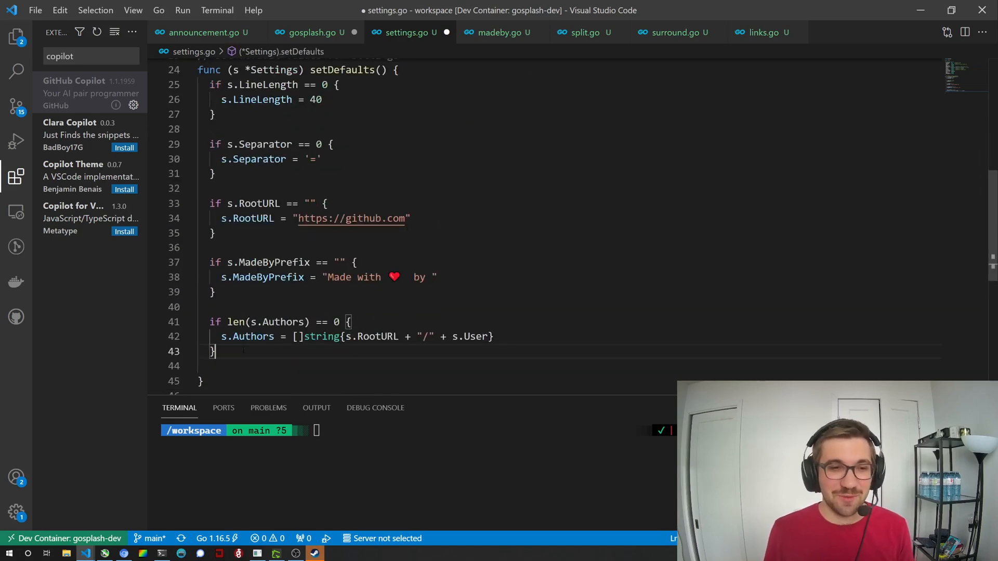
{"action": "mouse_move", "coordinate": [280, 322]}
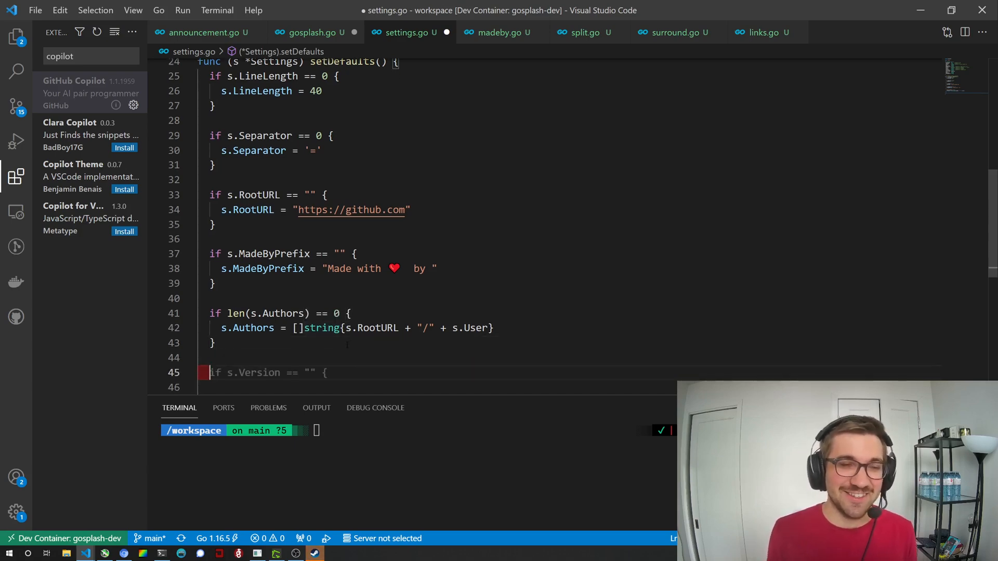
- Add if-blocks defaulting Version and Commit to "unknown" and BuildDate to "unknown date"
{"action": "scroll", "scroll_direction": "up", "scroll_amount": 3}
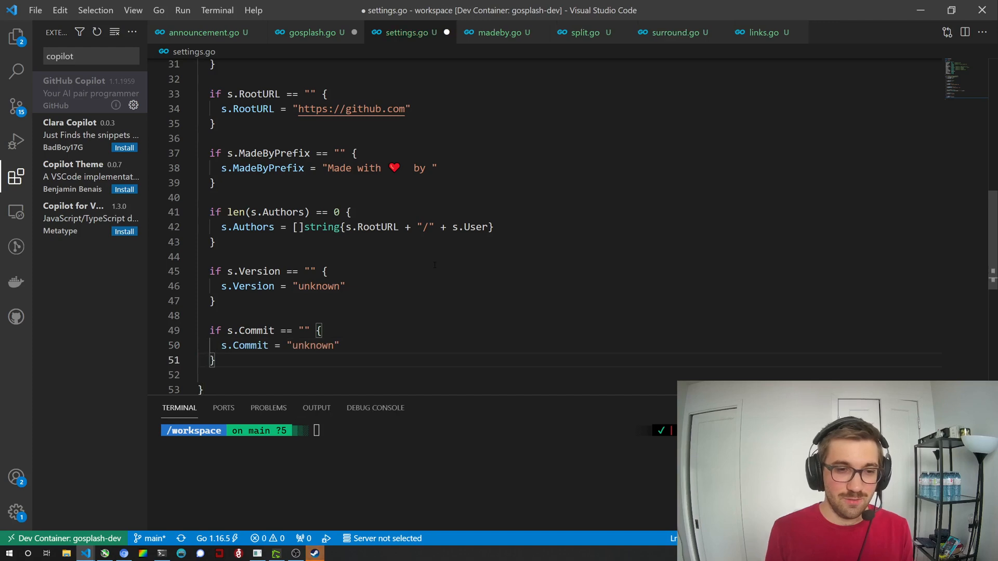
{"action": "scroll", "scroll_direction": "up", "scroll_amount": 3}
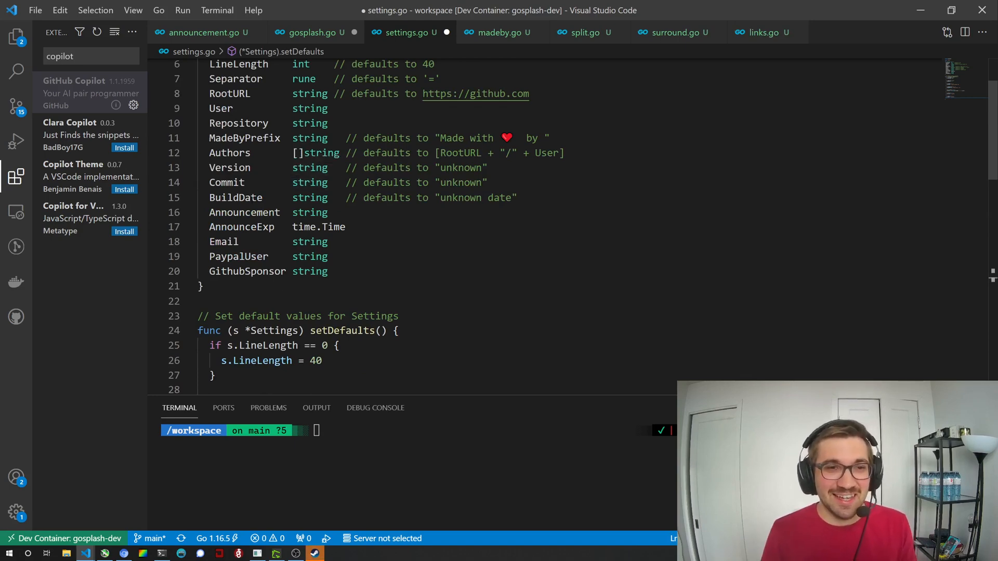
{"action": "scroll", "scroll_direction": "down", "scroll_amount": 3}
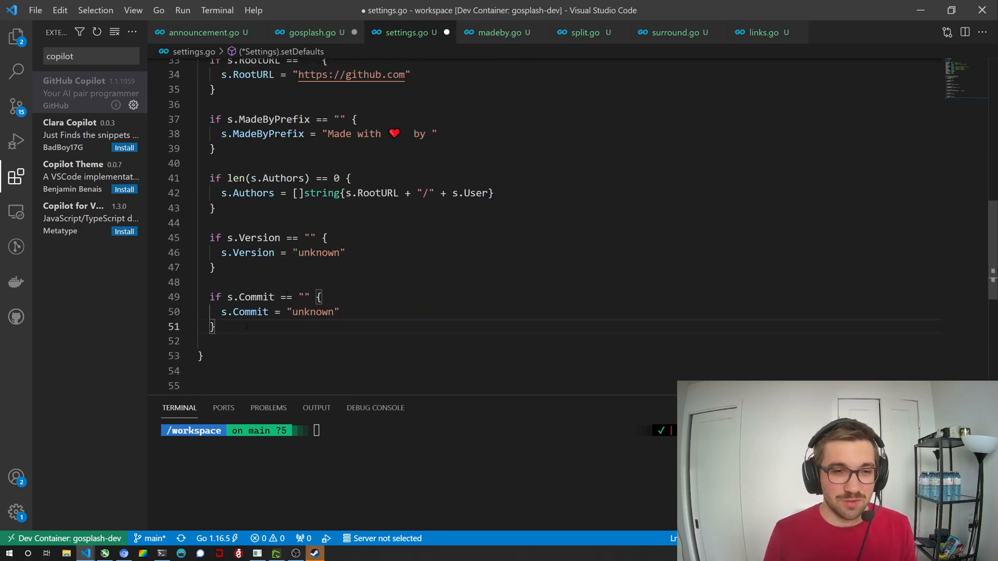
{"action": "type", "text": "if s.BuildDate == \"\" {"}
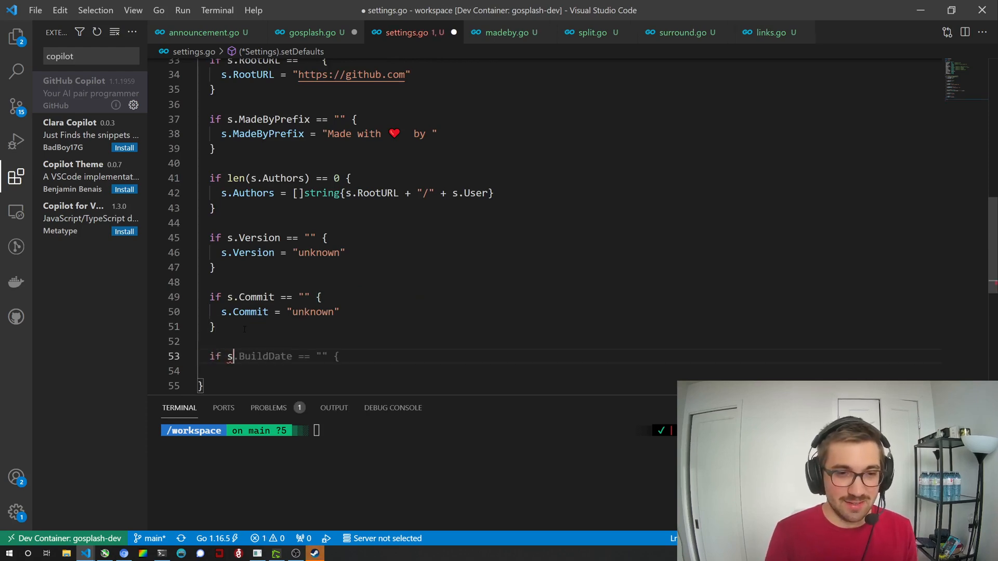
{"action": "type", "text": "s.BuildDate = \"unknown date\""}
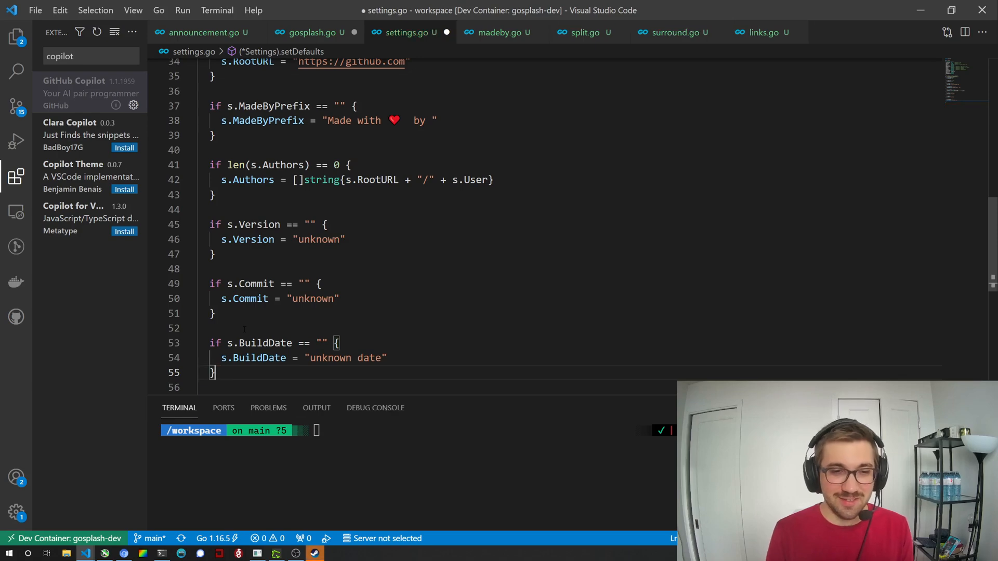
{"action": "scroll", "scroll_direction": "up", "scroll_amount": 3}
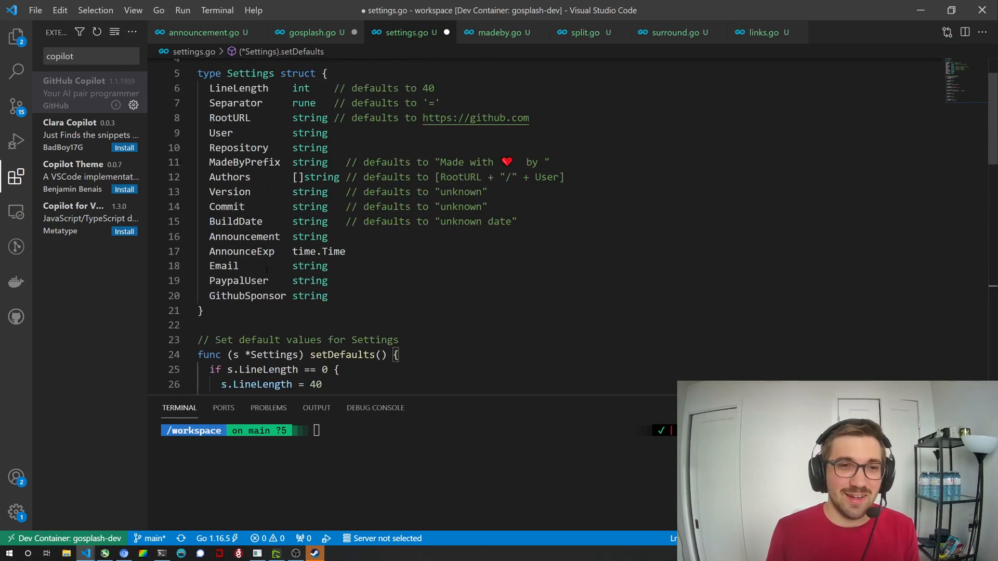
{"action": "scroll", "scroll_direction": "down", "scroll_amount": 3}
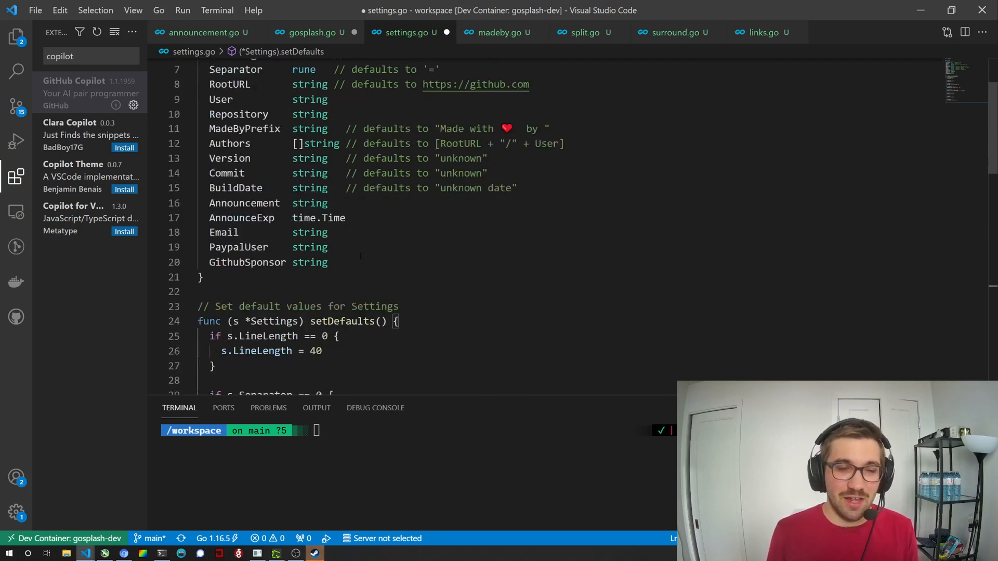
{"action": "scroll", "scroll_direction": "down", "scroll_amount": 3}
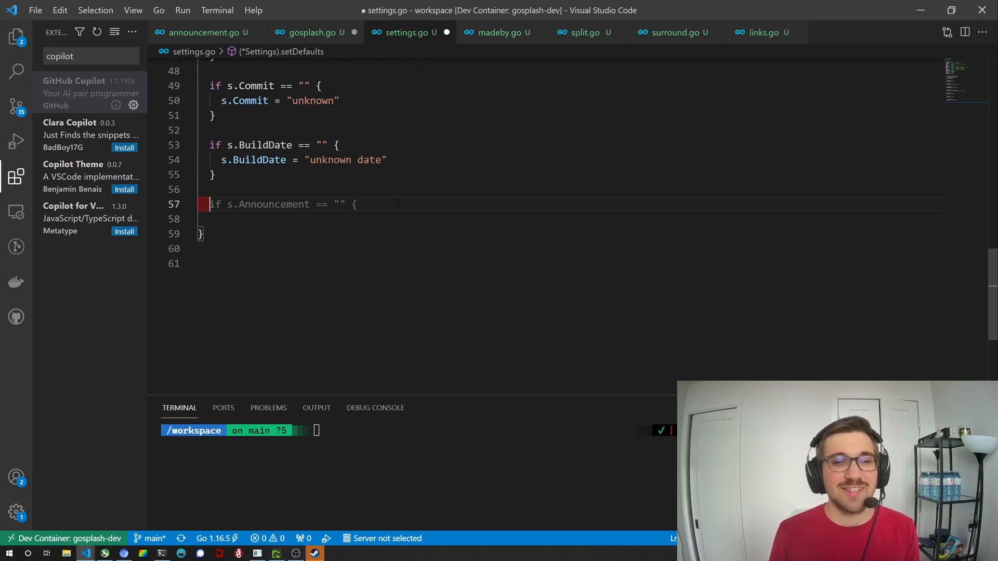
{"action": "scroll", "scroll_direction": "up", "scroll_amount": 3}
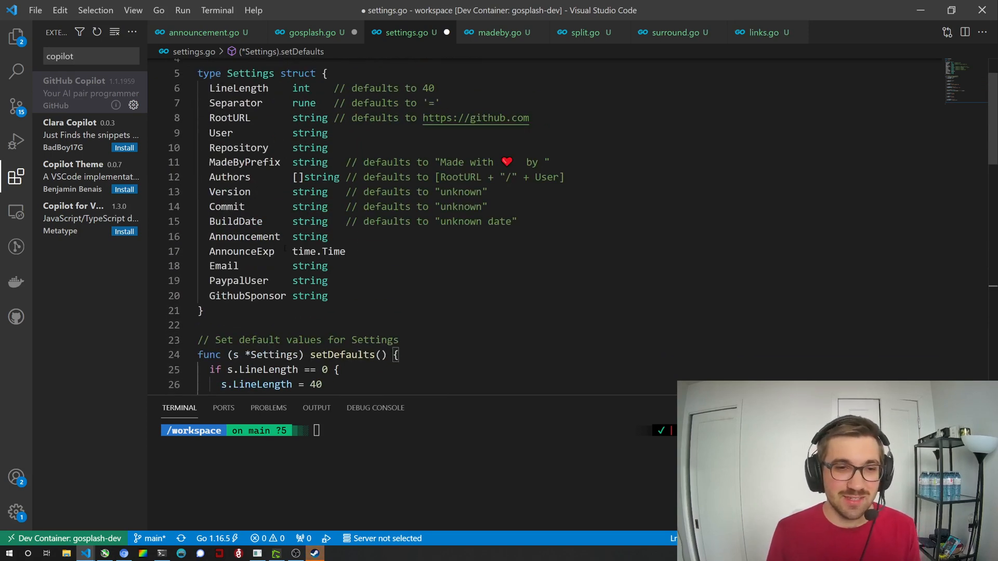
{"action": "mouse_move", "coordinate": [242, 251]}
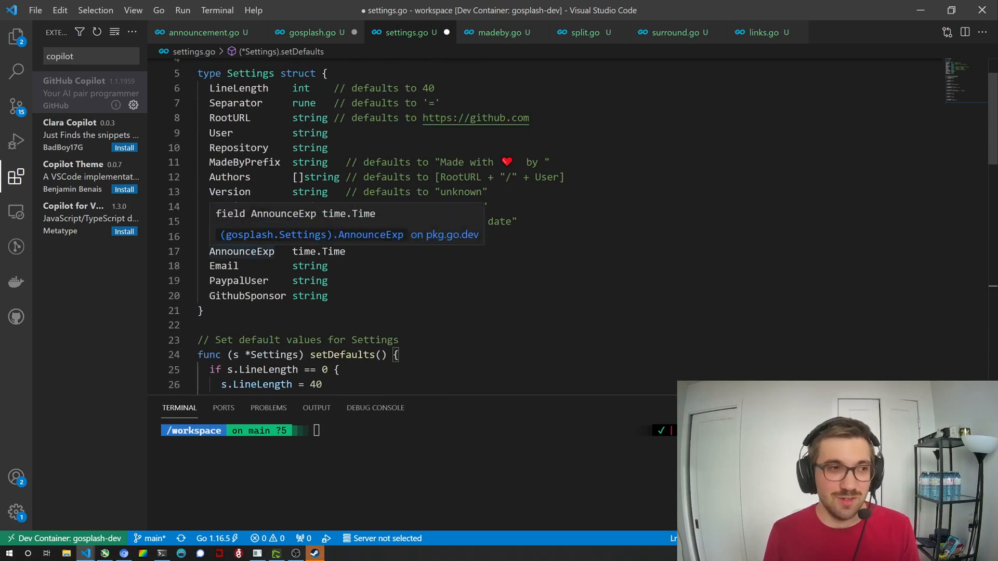
{"action": "scroll", "scroll_direction": "down", "scroll_amount": 3}
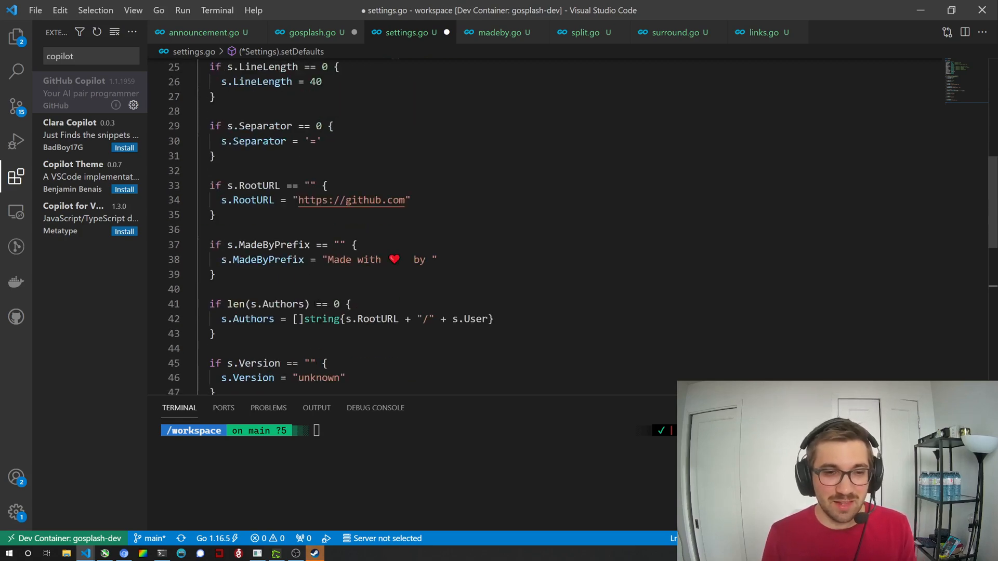
{"action": "scroll", "scroll_direction": "down", "scroll_amount": 3}
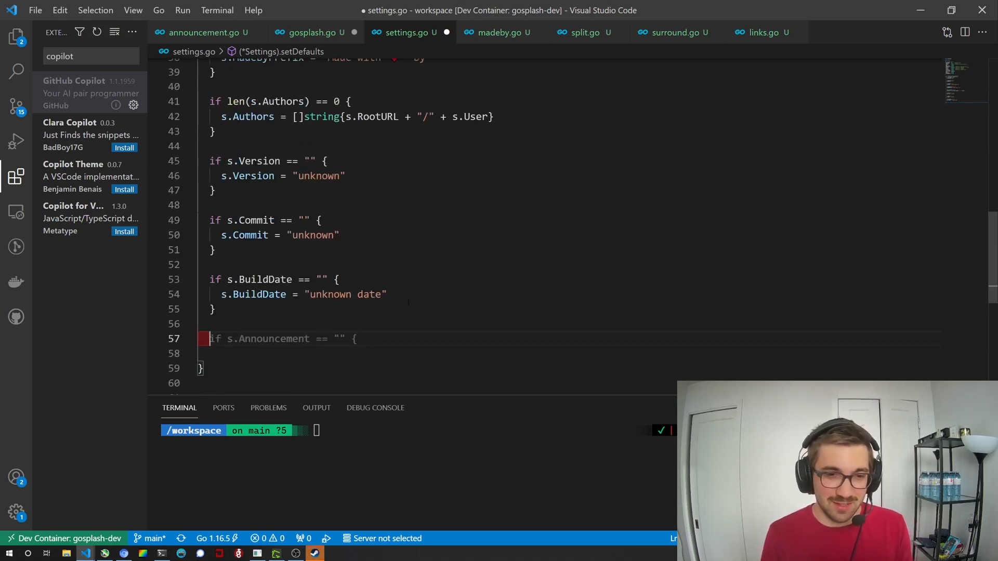
{"action": "type", "text": "s.Announcement = \"You are using the default announcement.  Please set it in the settings.\""}
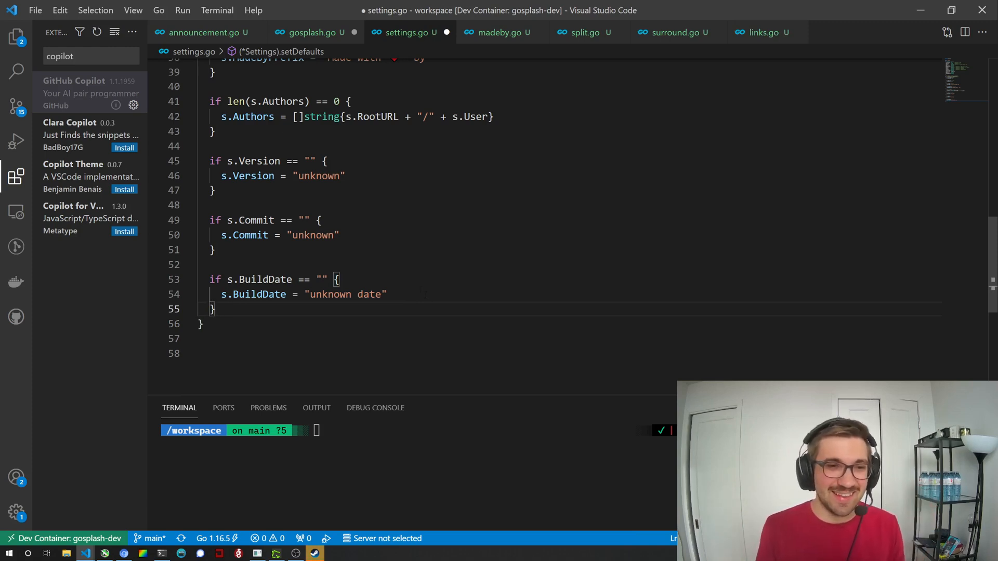
- Save settings.go with Ctrl+S
{"action": "scroll", "scroll_direction": "up", "scroll_amount": 3}
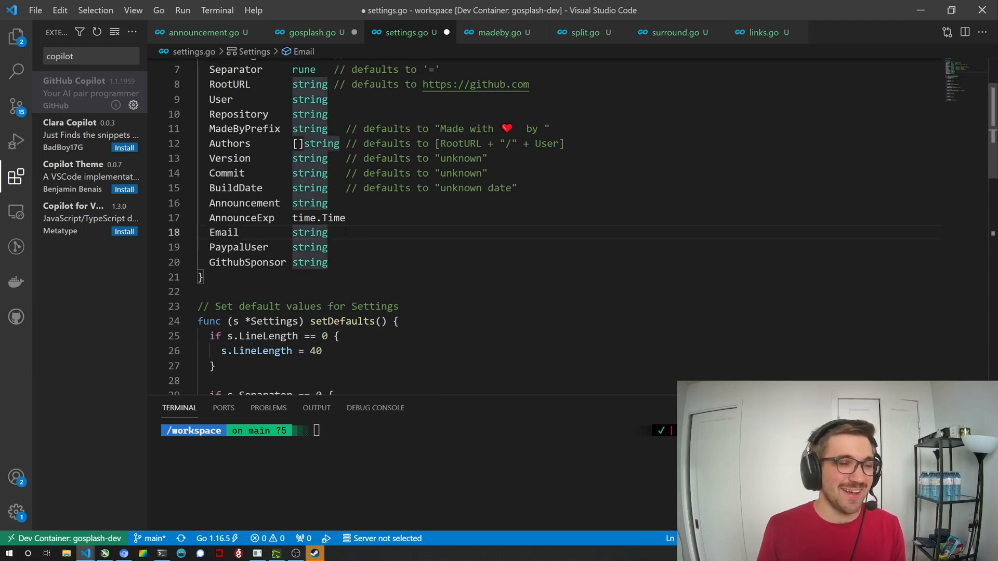
{"action": "key", "text": "ctrl+s"}
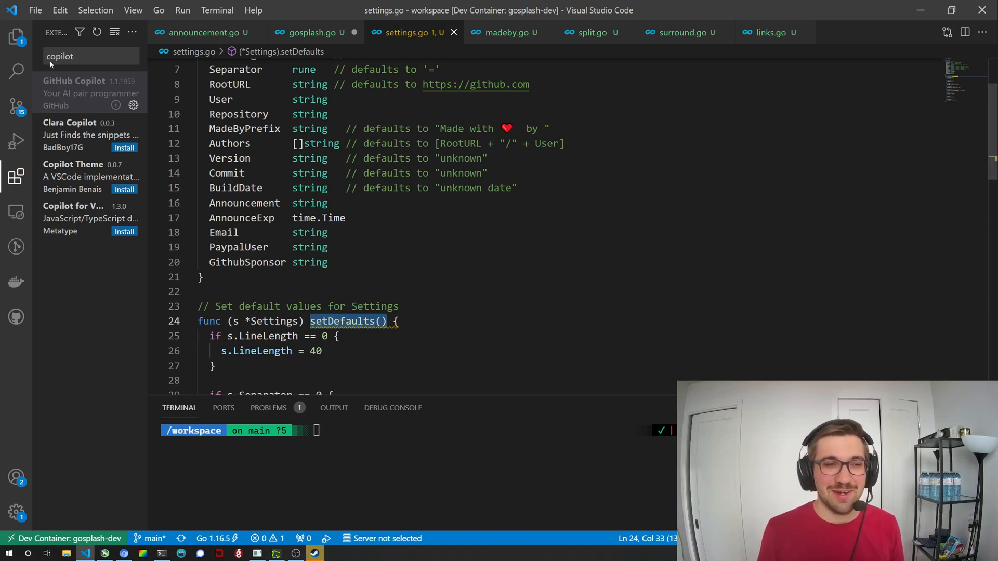
{"action": "mouse_move", "coordinate": [16, 36]}
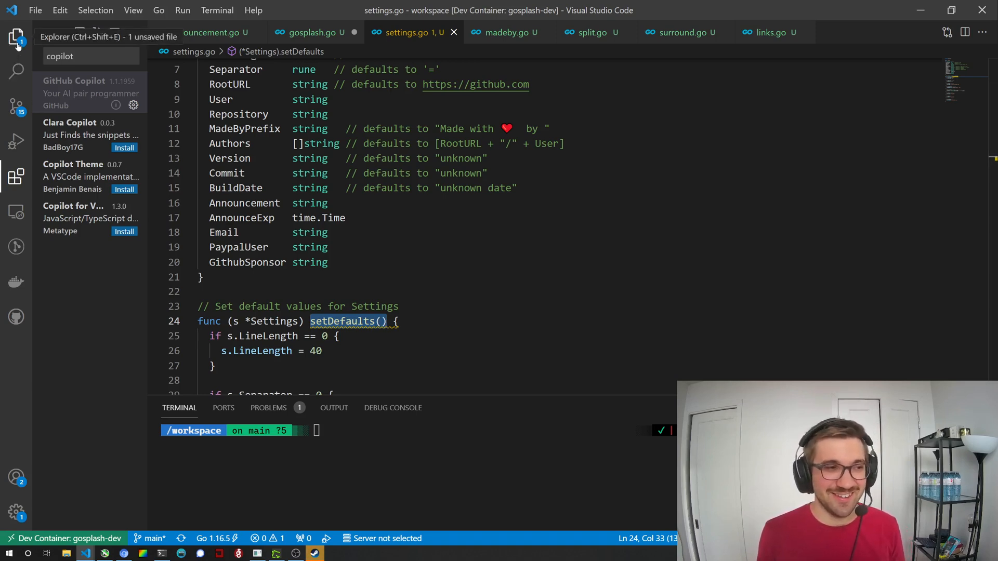
- Show the Explorer file tree and return to gosplash.go, where MakeLines calls settings.setDefaults()
{"action": "left_click", "coordinate": [16, 38]}
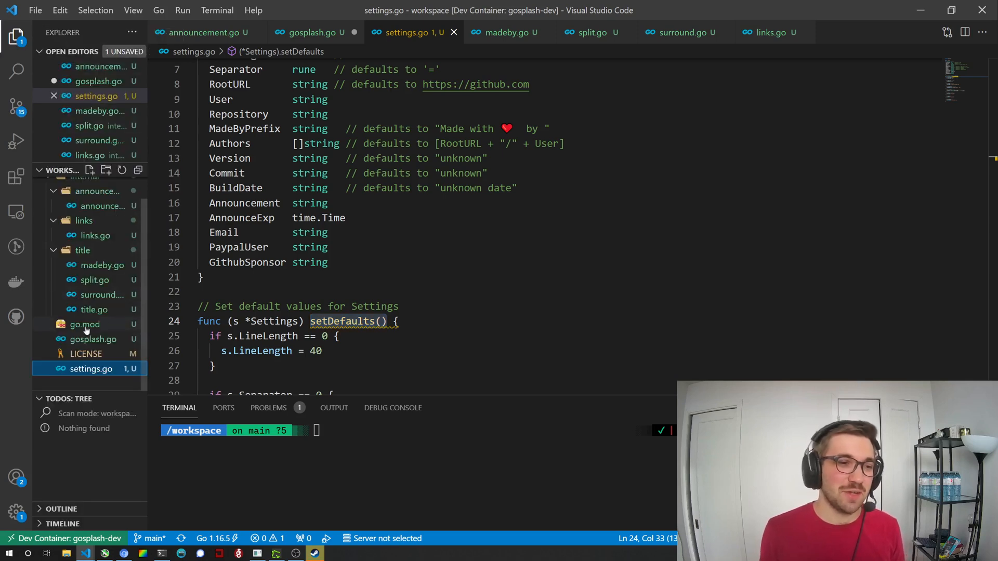
{"action": "mouse_move", "coordinate": [114, 324]}
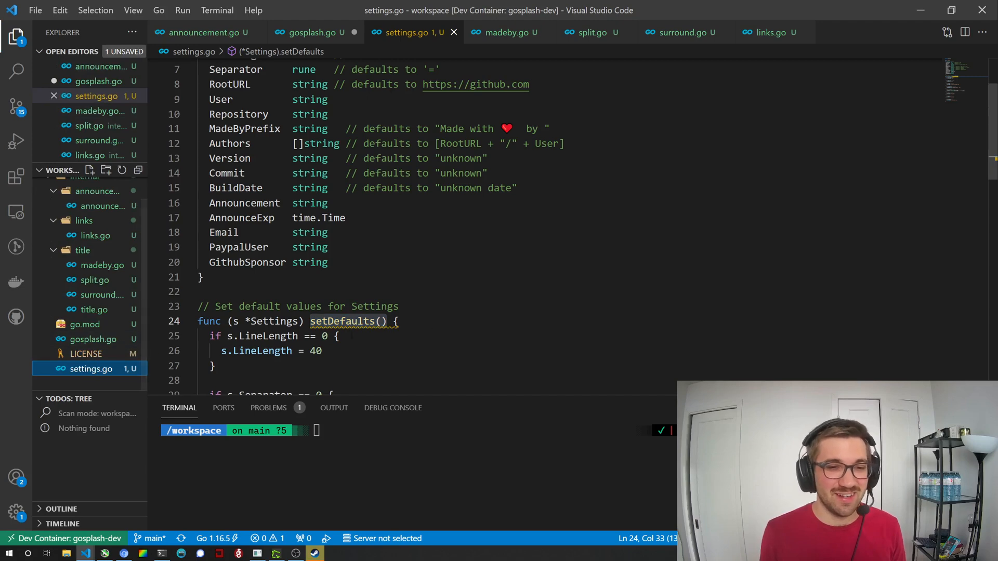
{"action": "left_click", "coordinate": [314, 33]}
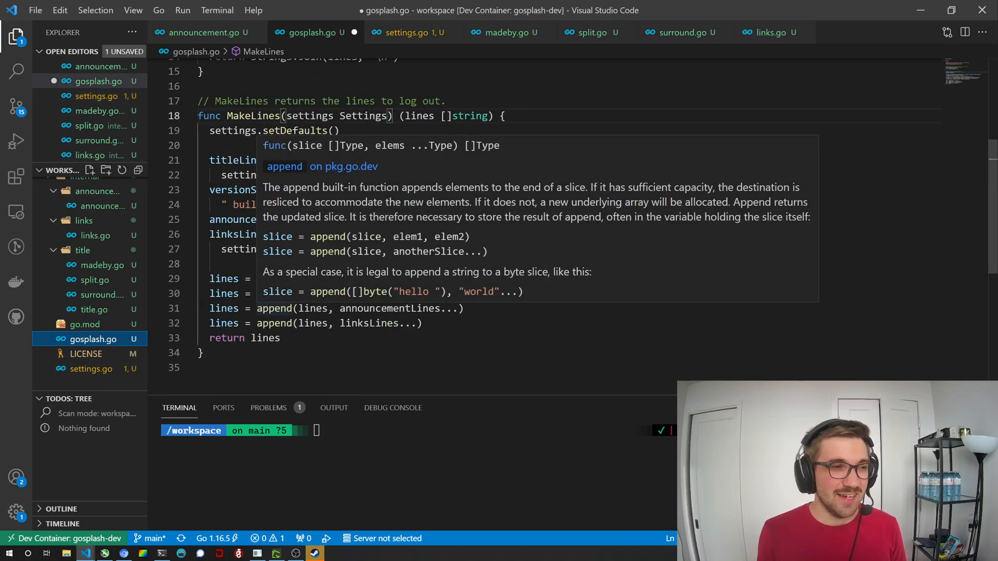